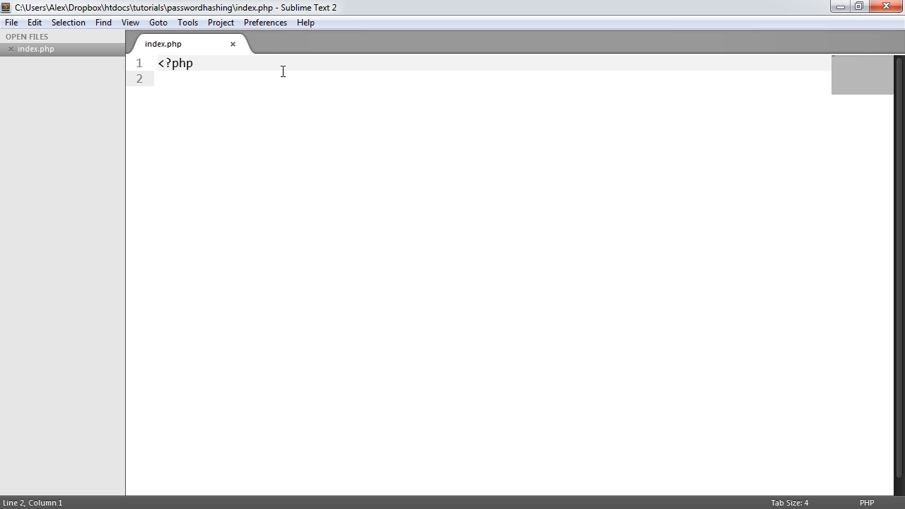
Write echo password_hash('password'); on line 2 of index.php, replacing the md5() draft.
{"action": "key", "text": "ctrl+s"}
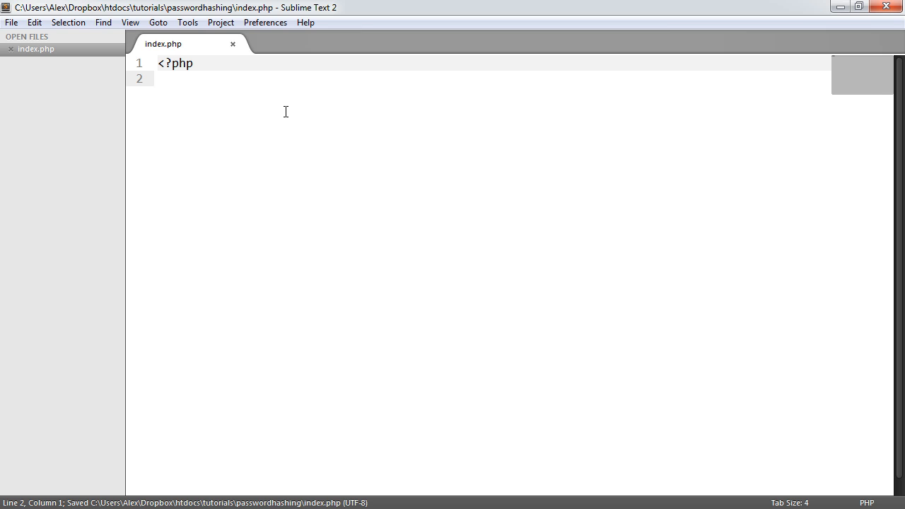
{"action": "type", "text": "echo"}
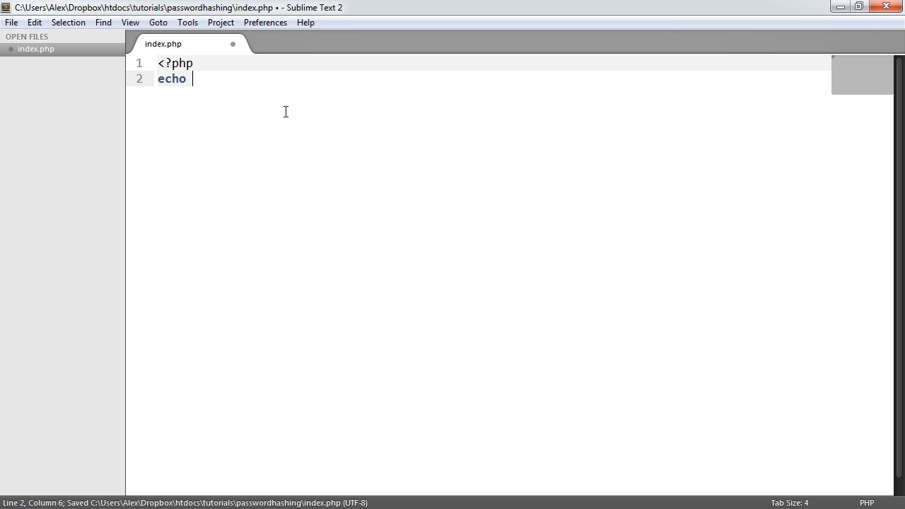
{"action": "key", "text": "Backspace"}
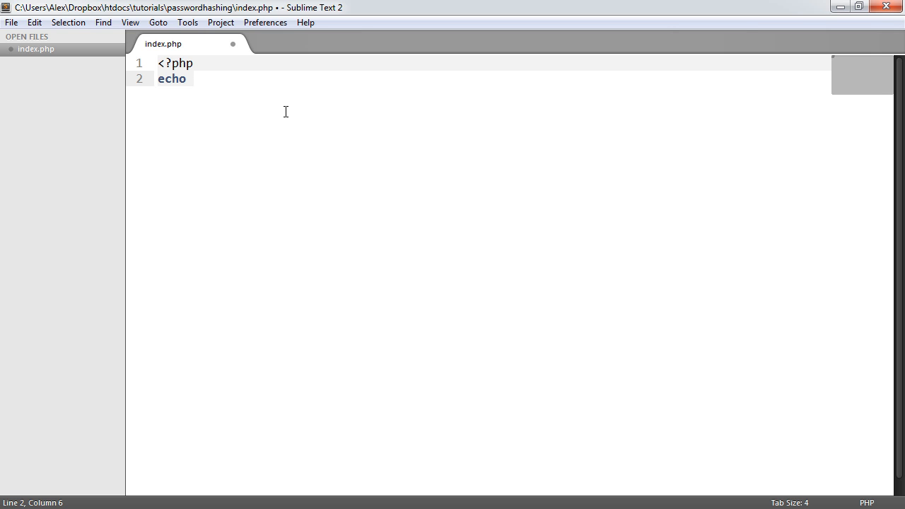
{"action": "type", "text": "md5();"}
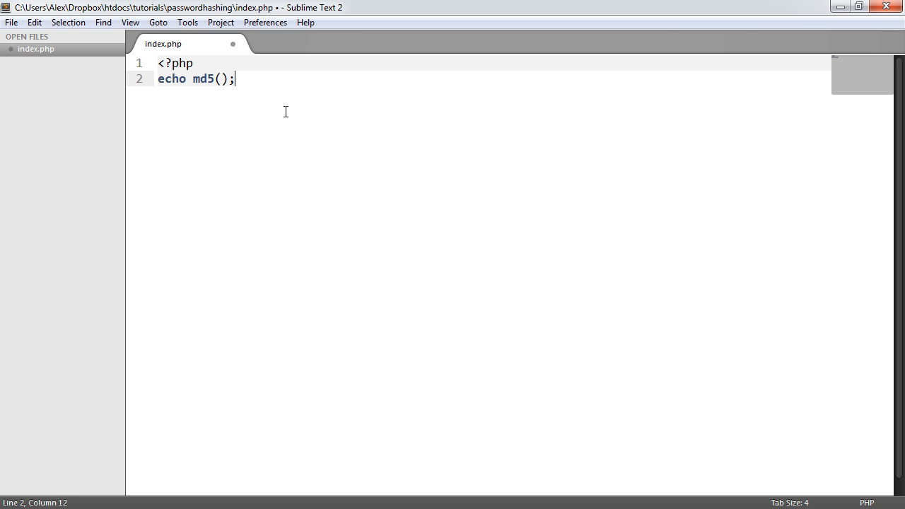
{"action": "type", "text": "''"}
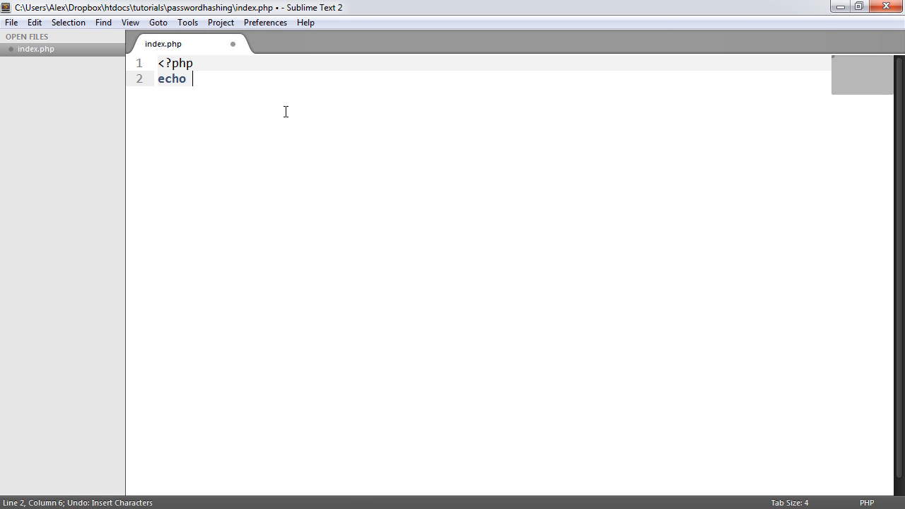
{"action": "type", "text": "passwor"}
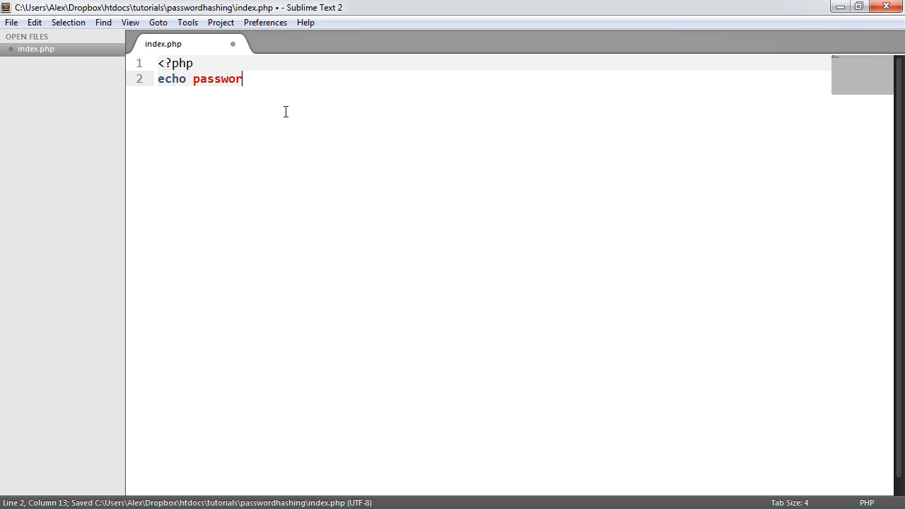
{"action": "type", "text": "d_hash();"}
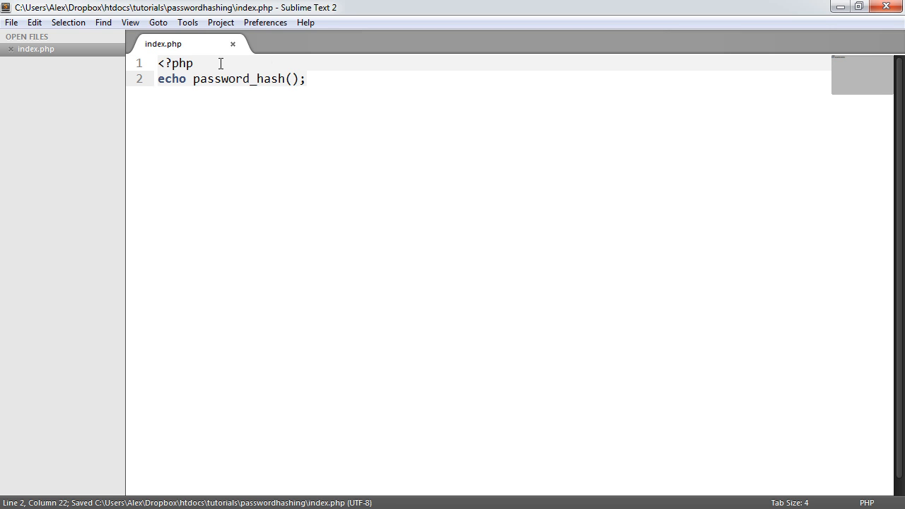
{"action": "mouse_move", "coordinate": [325, 99]}
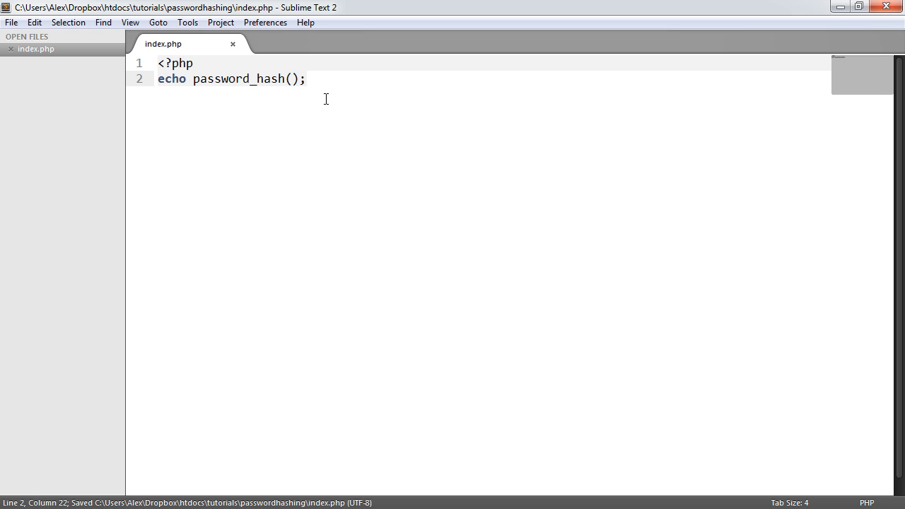
{"action": "mouse_move", "coordinate": [334, 107]}
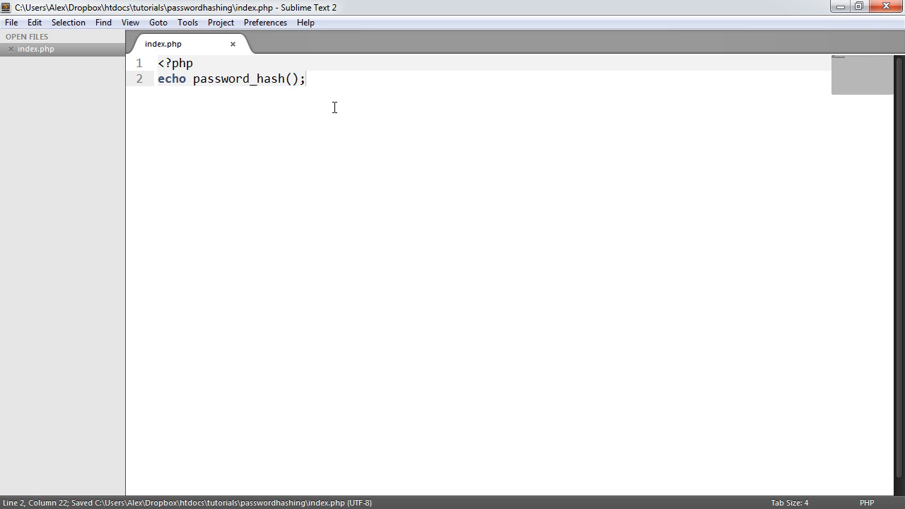
{"action": "type", "text": "''"}
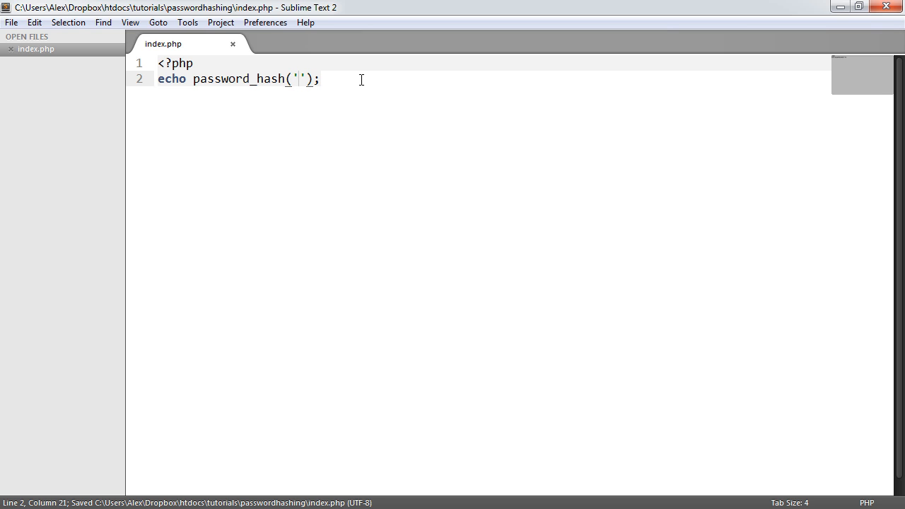
{"action": "type", "text": "password"}
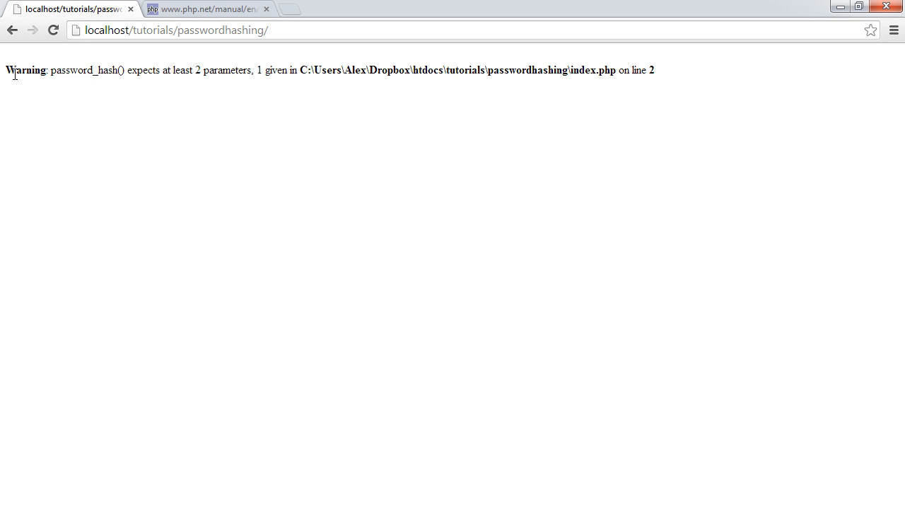
{"action": "mouse_move", "coordinate": [130, 76]}
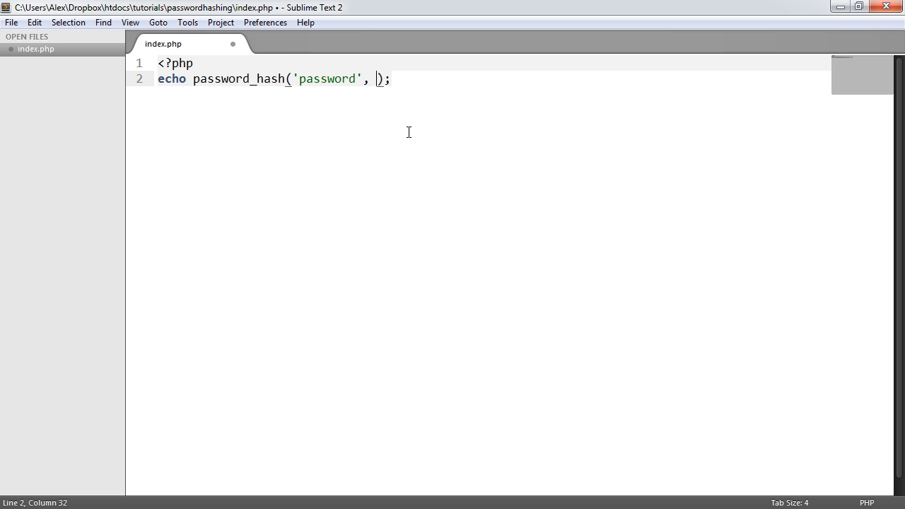
Add PASSWORD_DEFAULT as password_hash's second argument, replacing the PASSWORD_MCRYPT attempt, and save.
{"action": "key", "text": "ctrl+s"}
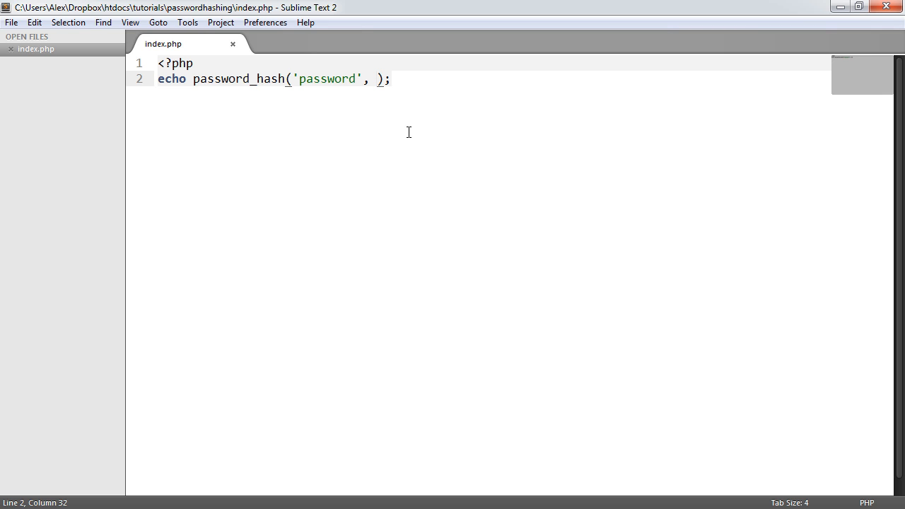
{"action": "type", "text": "PASSWOD"}
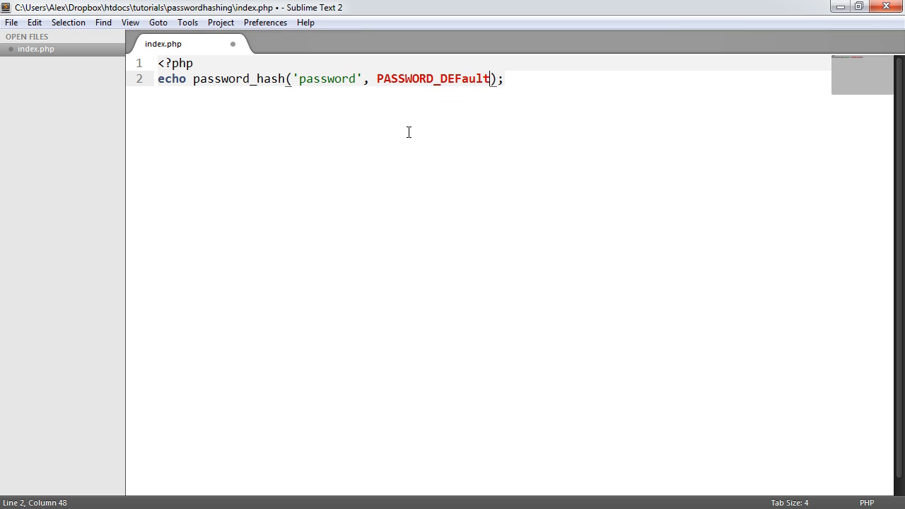
{"action": "key", "text": "ctrl+s"}
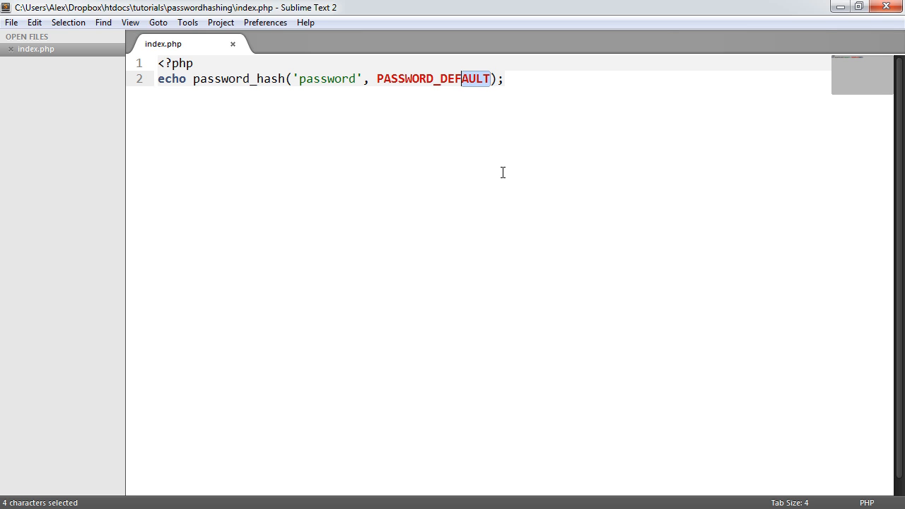
{"action": "type", "text": "PASSWORD_MCRYPT"}
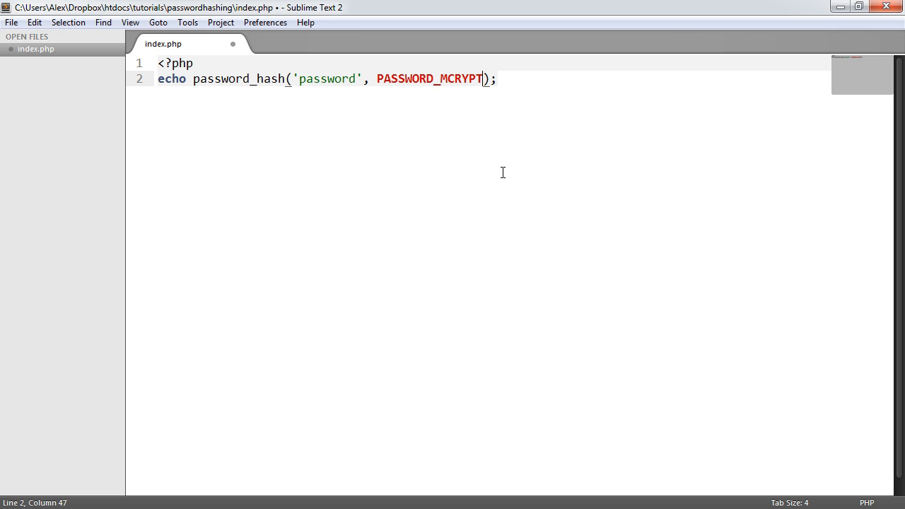
{"action": "key", "text": "ctrl+s"}
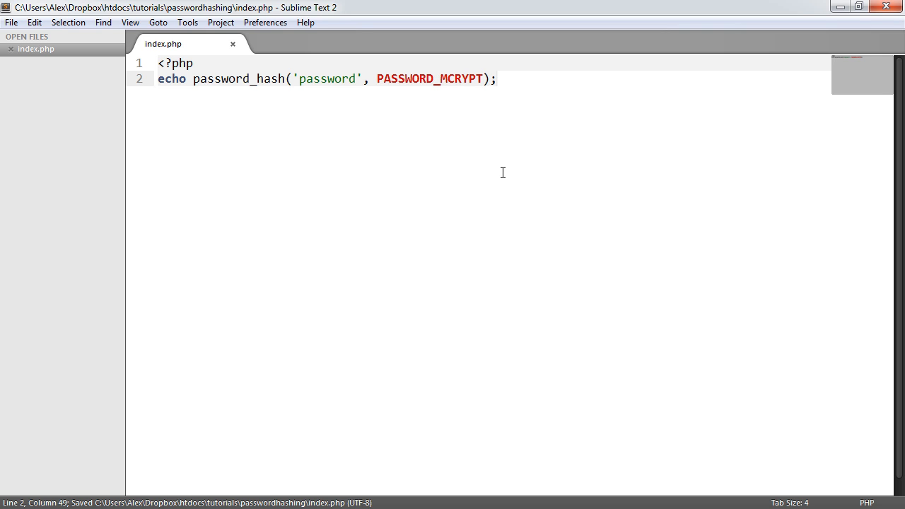
{"action": "left_click", "coordinate": [497, 79]}
{"action": "type", "text": "DEF"}
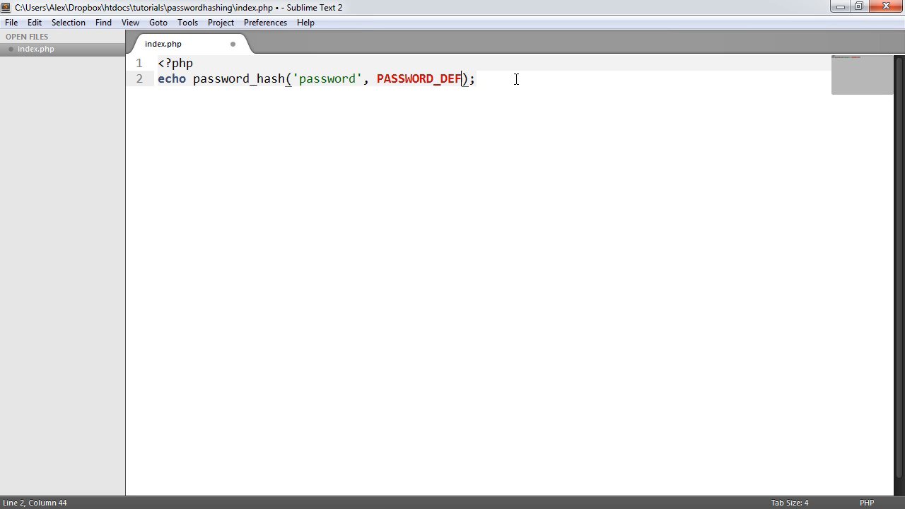
{"action": "type", "text": "AULT"}
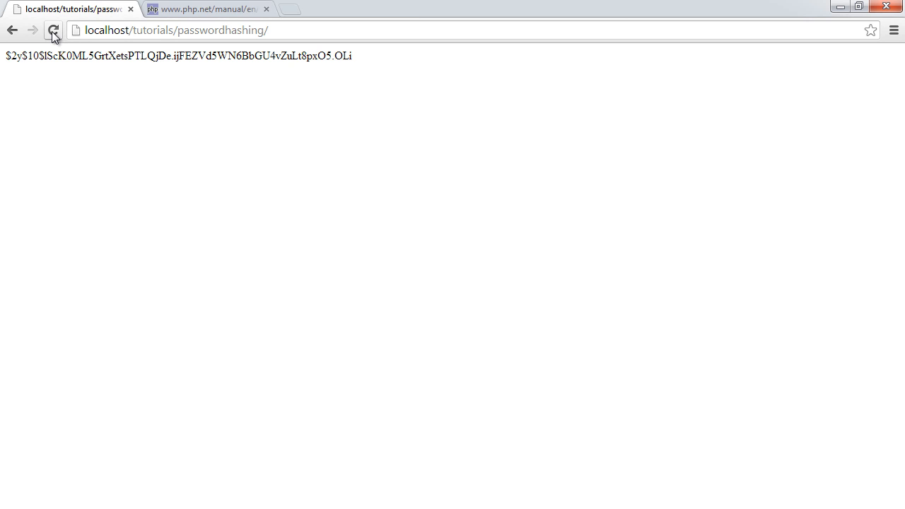
Reload localhost/tutorials/passwordhashing/ repeatedly to see a different $2y$10$ hash each time.
{"action": "left_click", "coordinate": [53, 30]}
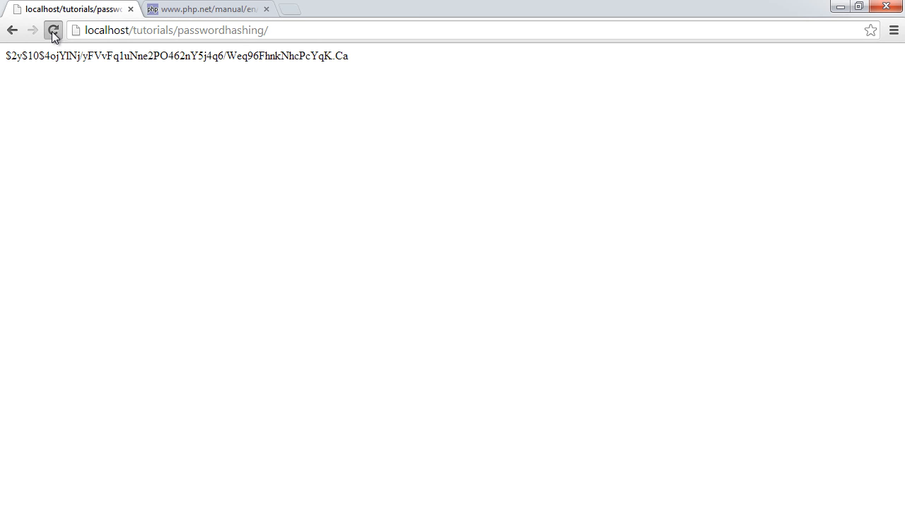
{"action": "left_click", "coordinate": [53, 30]}
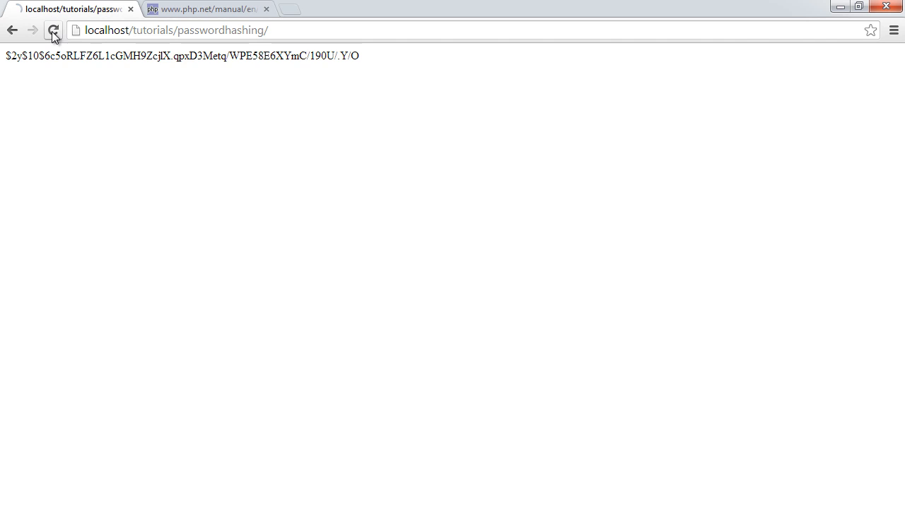
{"action": "left_click", "coordinate": [53, 30]}
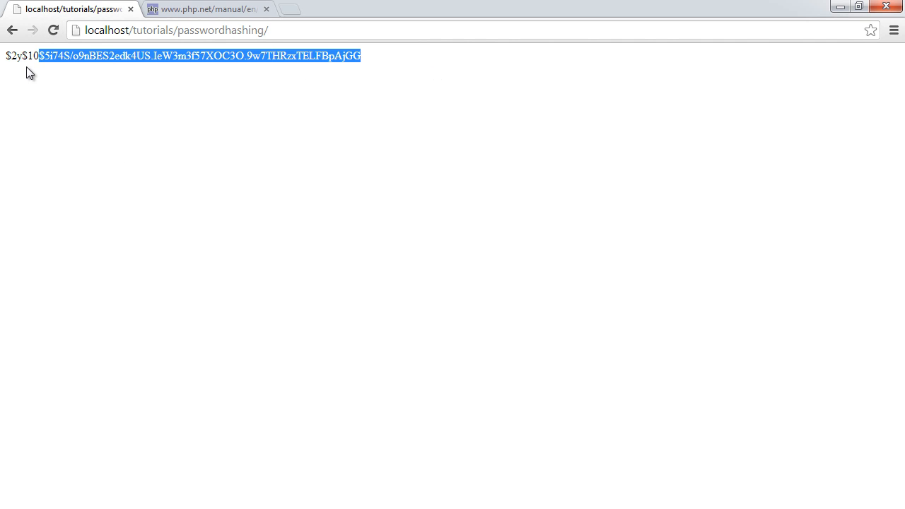
{"action": "left_click", "coordinate": [184, 134]}
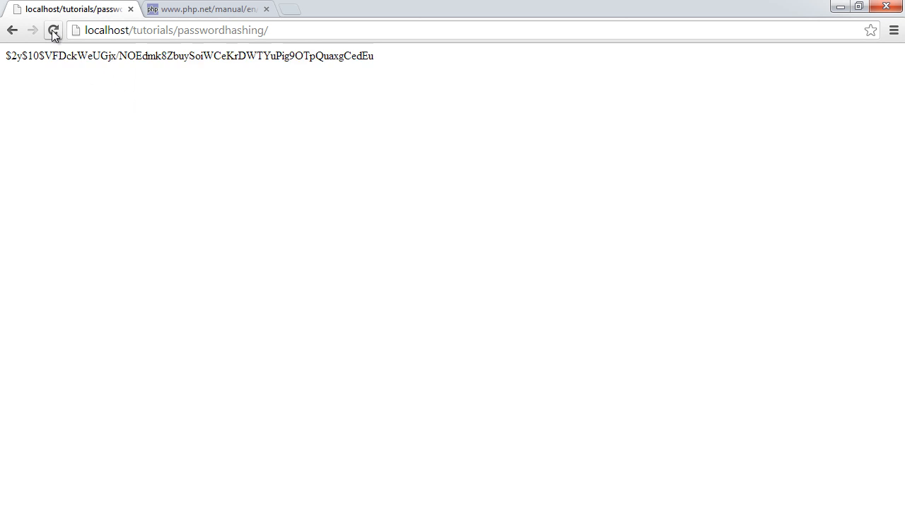
{"action": "left_click", "coordinate": [53, 30]}
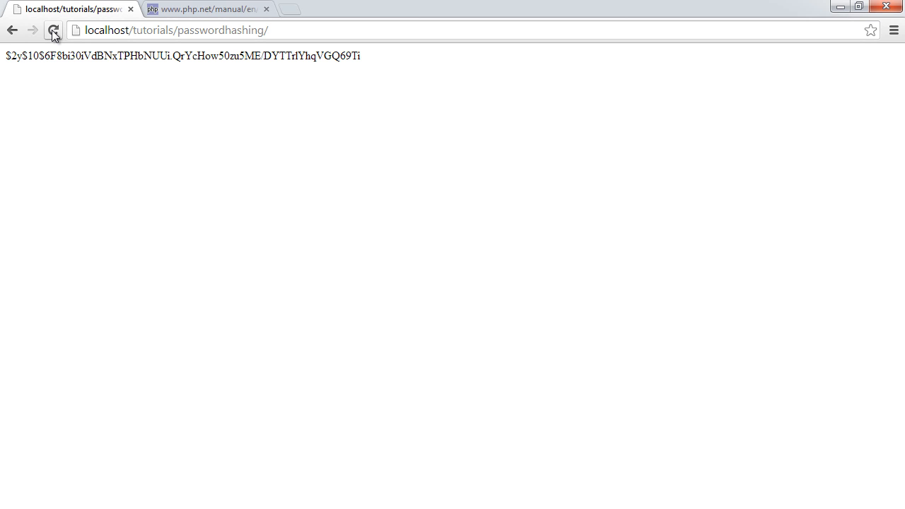
{"action": "left_click", "coordinate": [53, 29]}
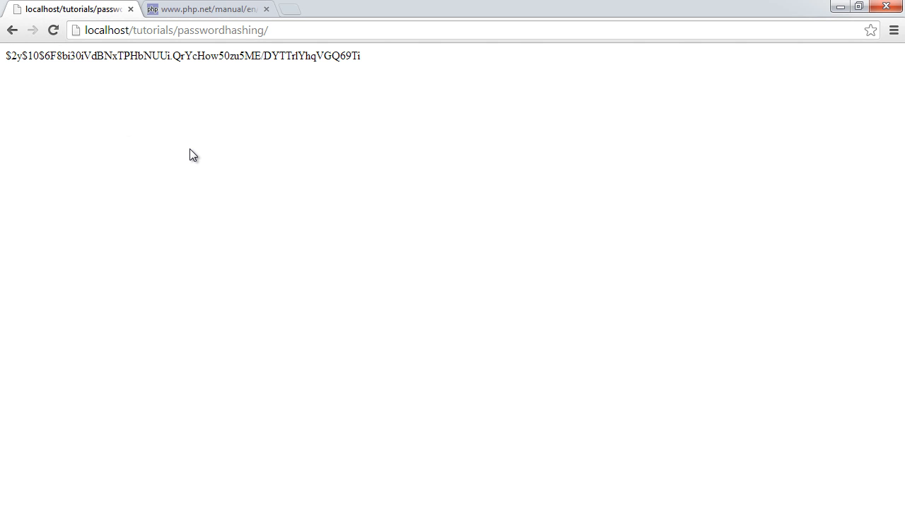
{"action": "mouse_move", "coordinate": [6, 58]}
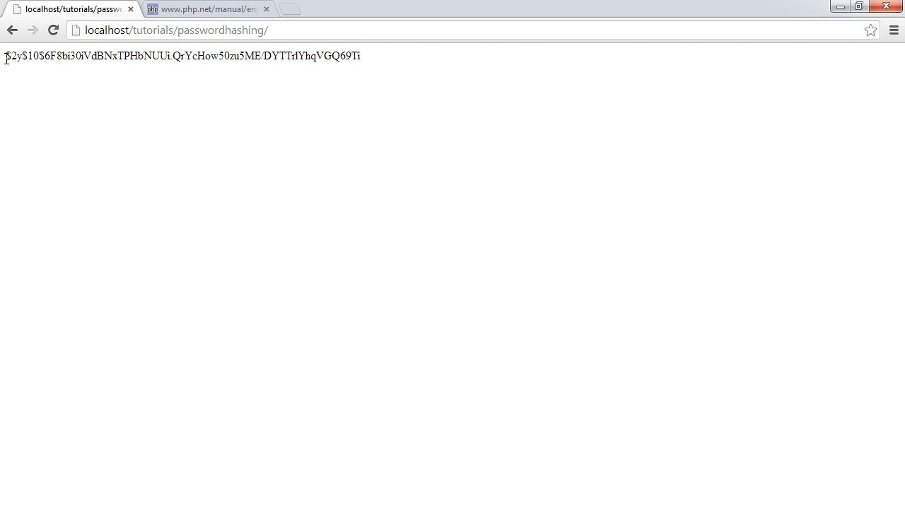
{"action": "mouse_move", "coordinate": [96, 113]}
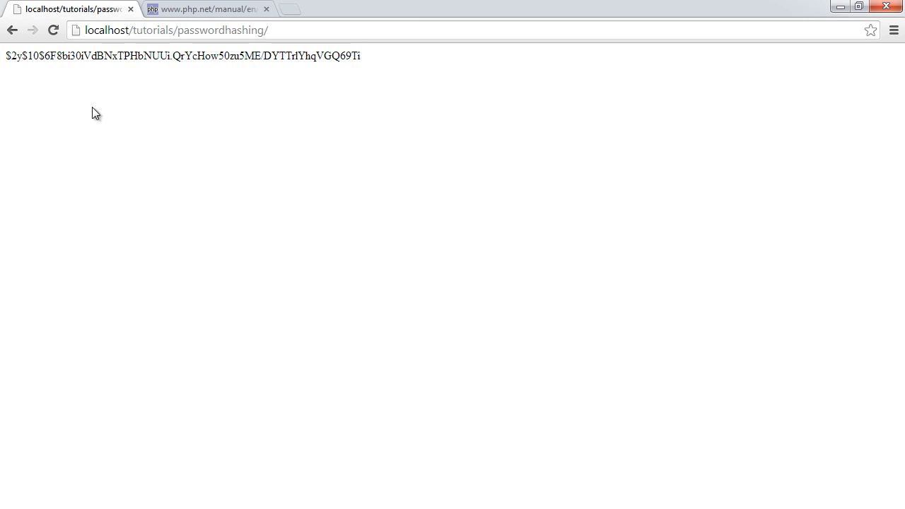
{"action": "left_click", "coordinate": [205, 9]}
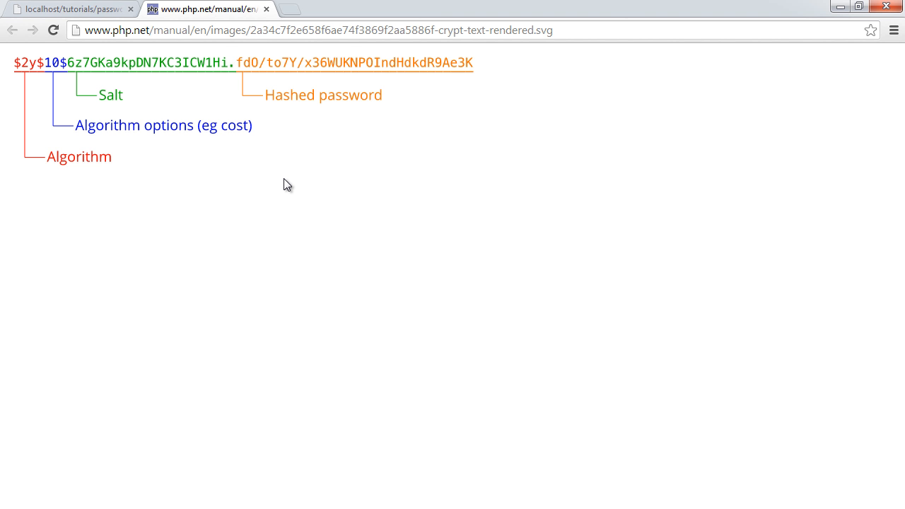
{"action": "mouse_move", "coordinate": [41, 73]}
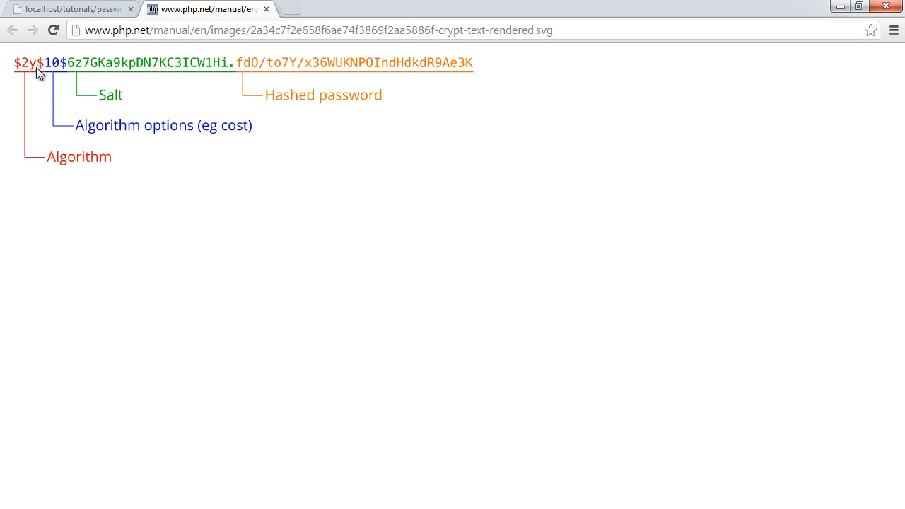
{"action": "mouse_move", "coordinate": [17, 103]}
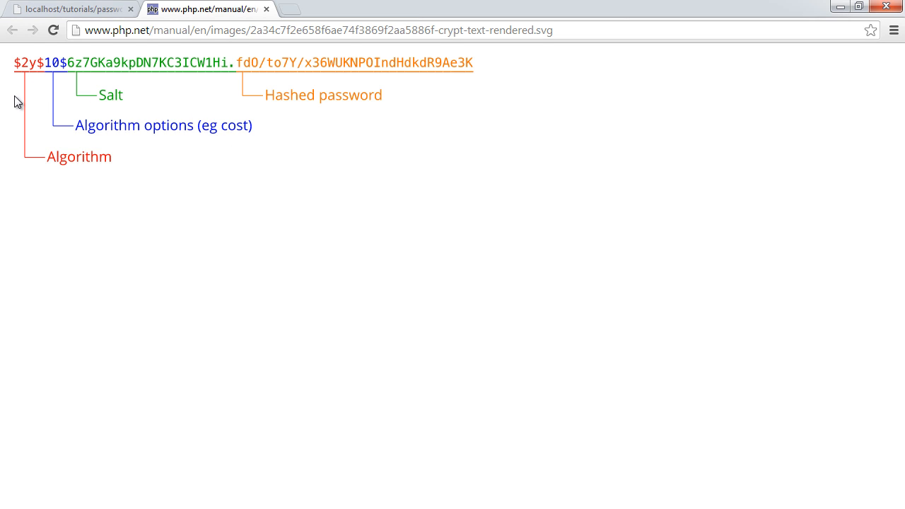
{"action": "mouse_move", "coordinate": [281, 155]}
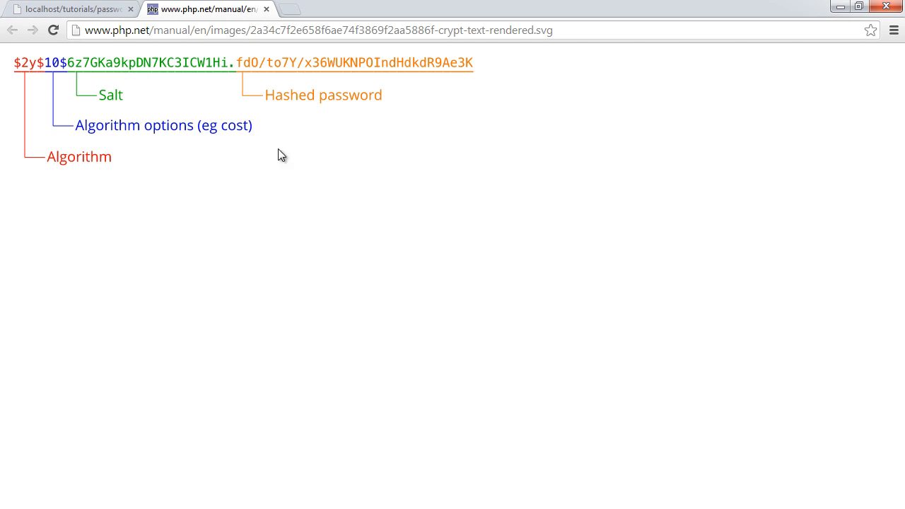
{"action": "mouse_move", "coordinate": [27, 69]}
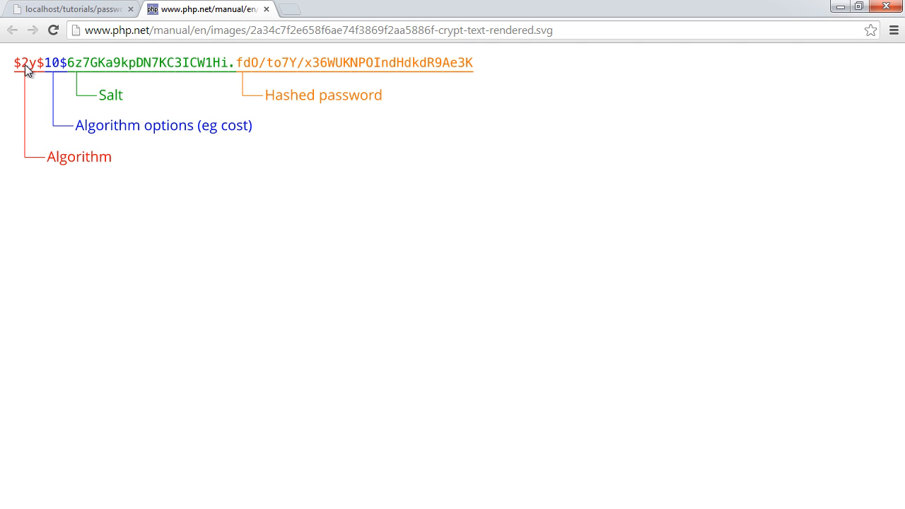
{"action": "mouse_move", "coordinate": [23, 67]}
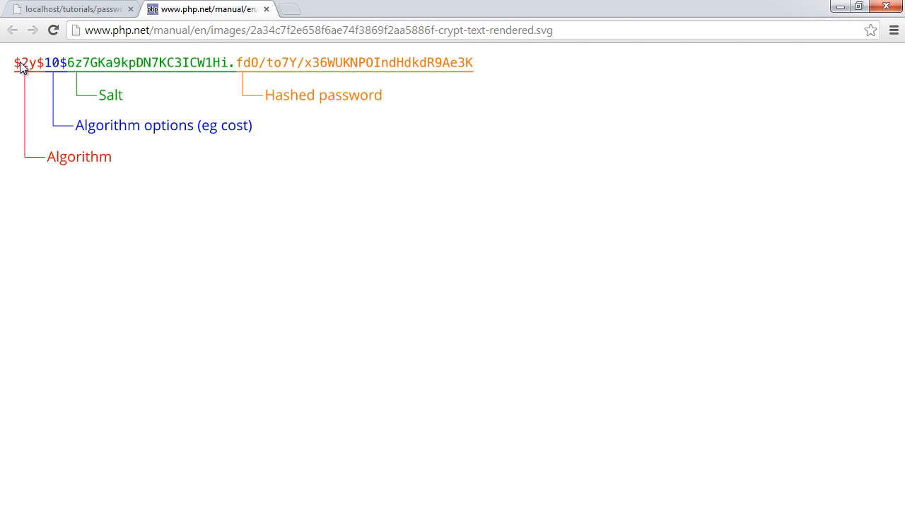
Switch between the php.net hash-format diagram and the localhost hash output tab.
{"action": "left_click", "coordinate": [71, 9]}
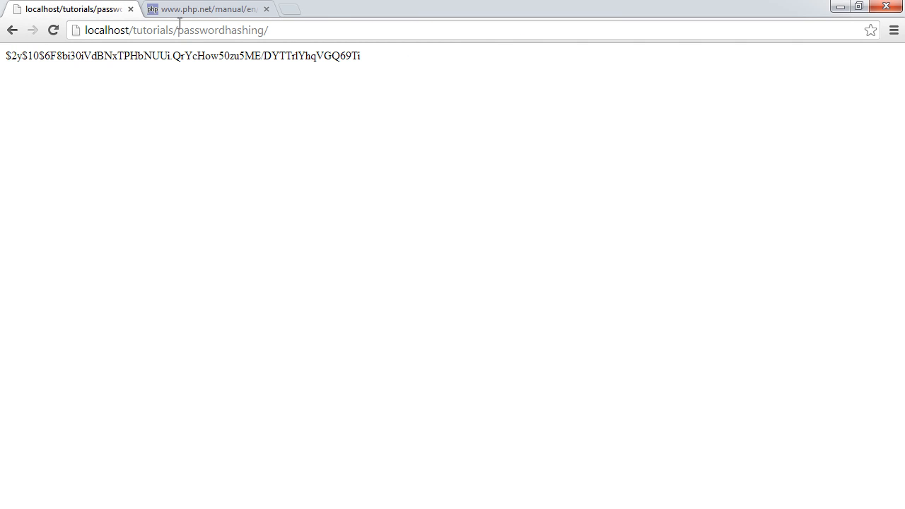
{"action": "left_click", "coordinate": [205, 9]}
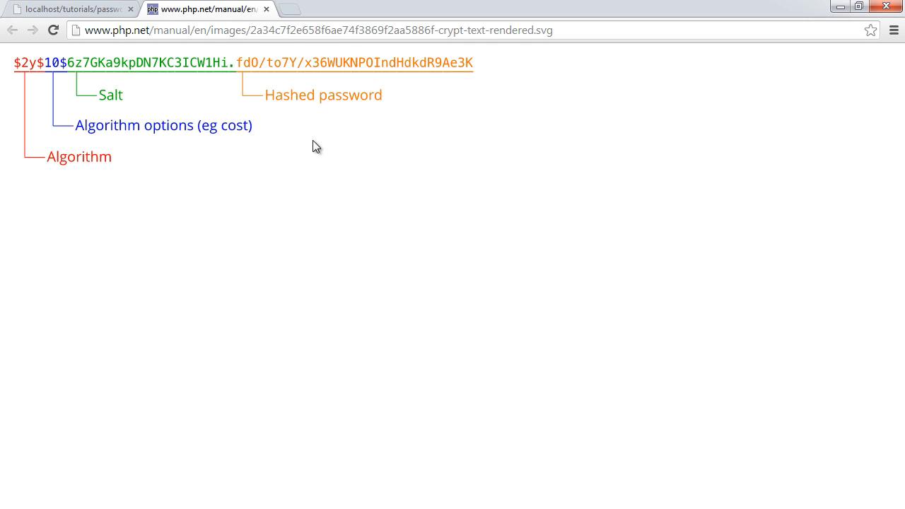
{"action": "mouse_move", "coordinate": [222, 75]}
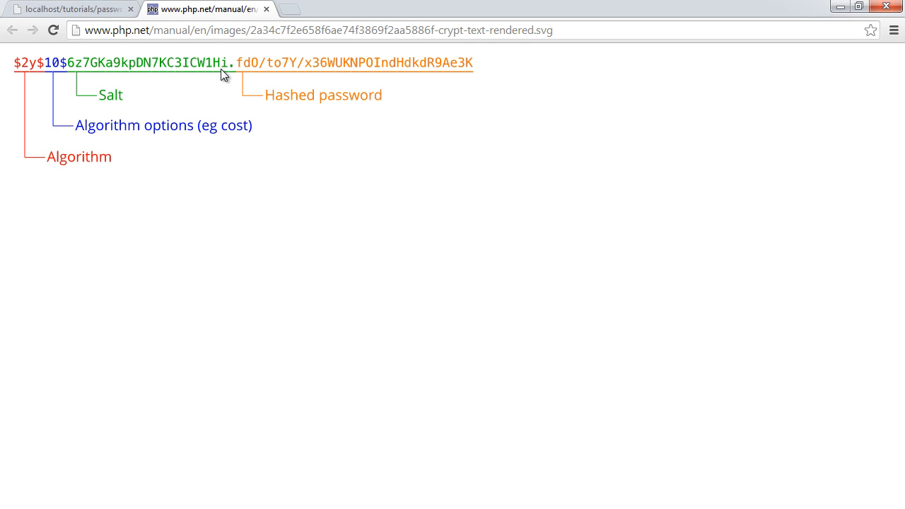
{"action": "mouse_move", "coordinate": [233, 65]}
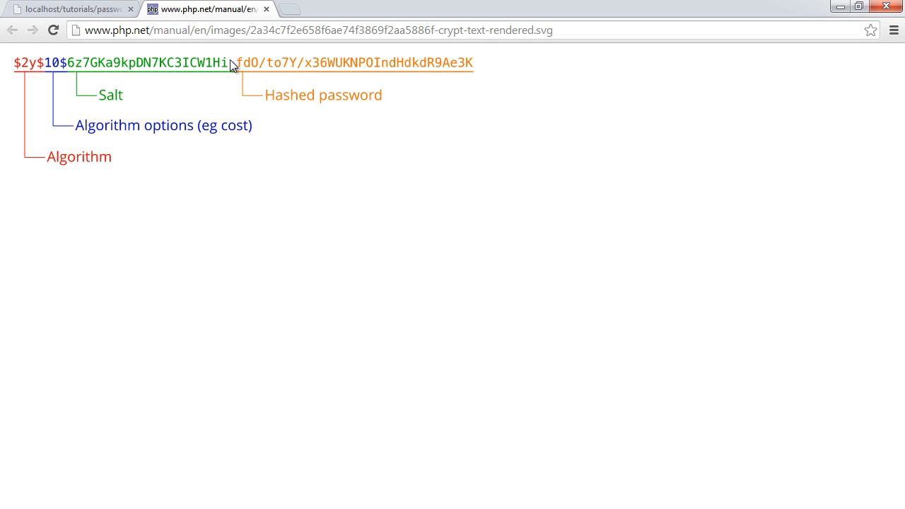
{"action": "mouse_move", "coordinate": [293, 201]}
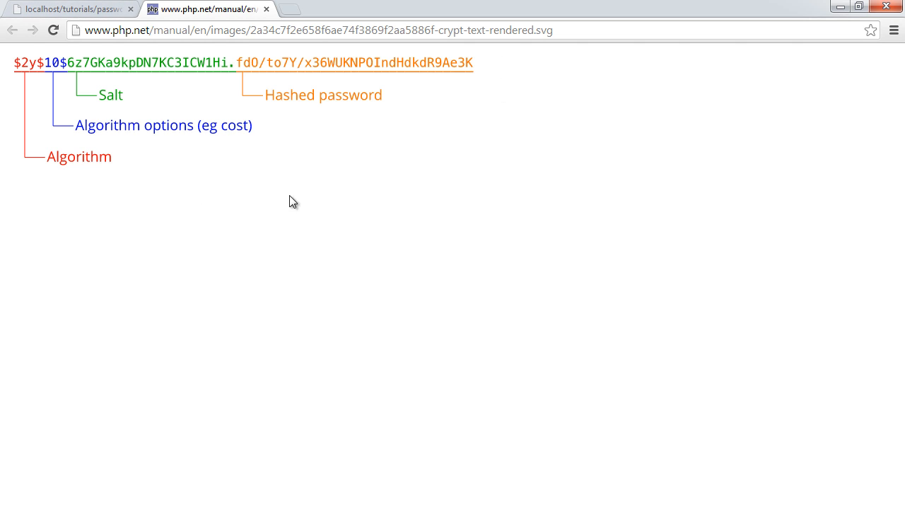
{"action": "mouse_move", "coordinate": [237, 65]}
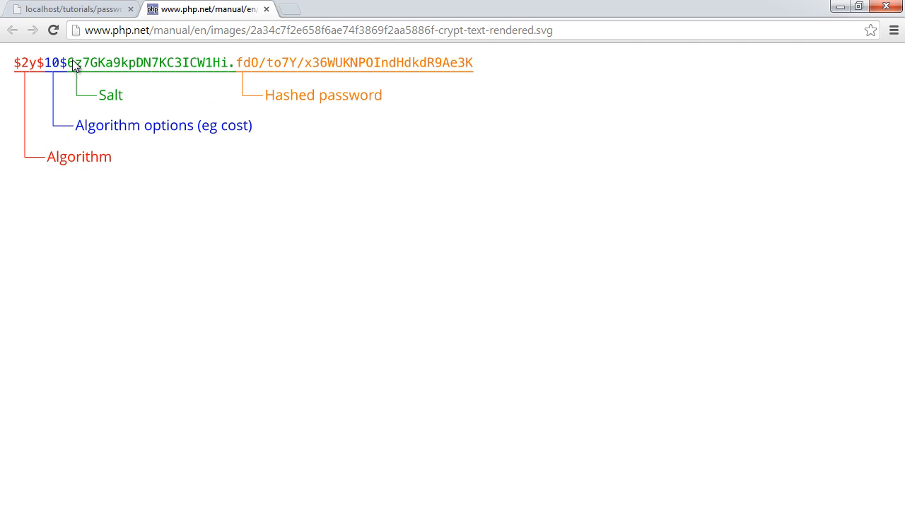
{"action": "mouse_move", "coordinate": [267, 76]}
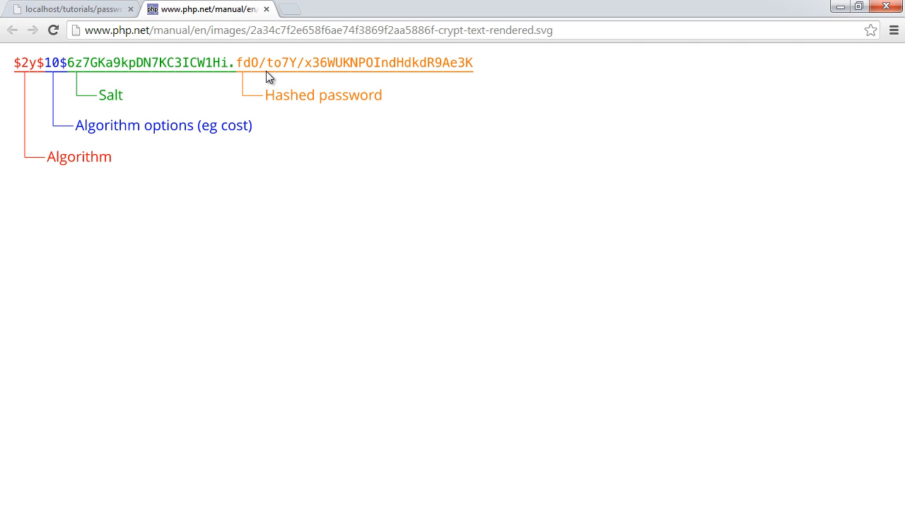
{"action": "mouse_move", "coordinate": [176, 165]}
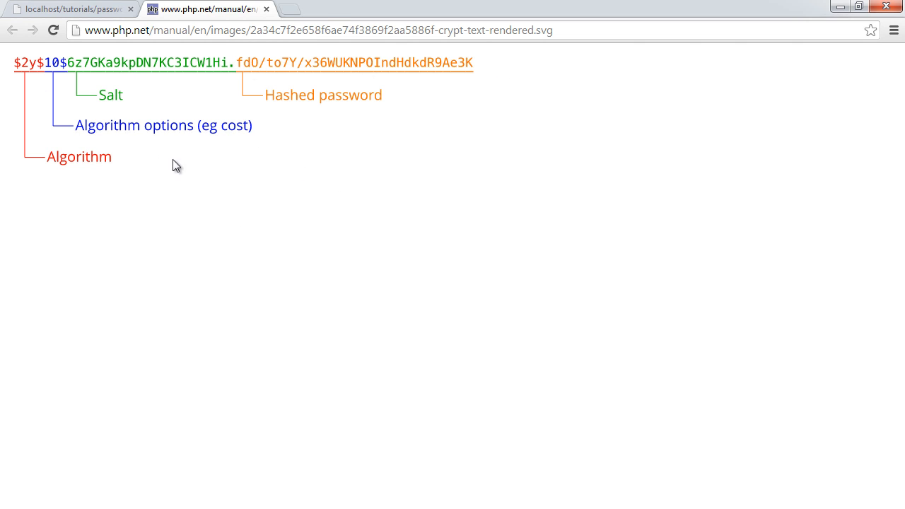
{"action": "left_click", "coordinate": [71, 8]}
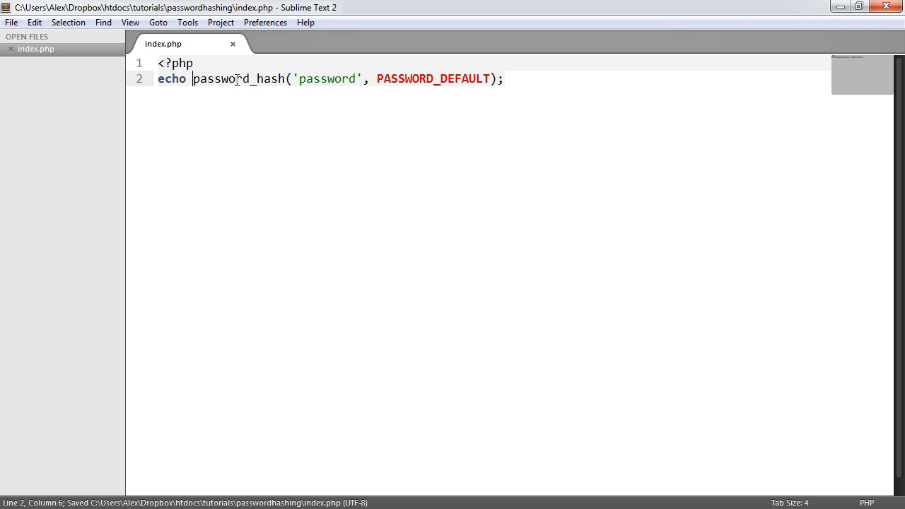
Wrap the password_hash('password', PASSWORD_DEFAULT) call in mb_strlen() to echo the hash length.
{"action": "type", "text": "mb_strlen("}
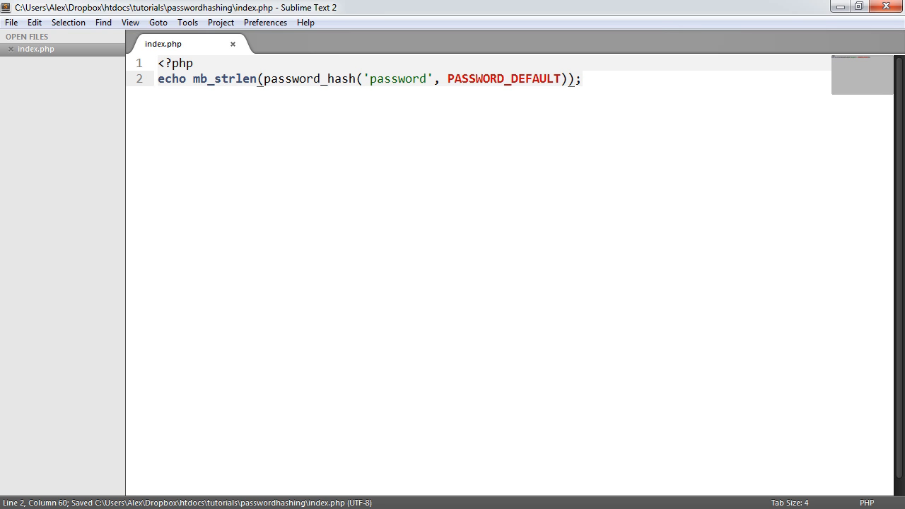
{"action": "left_click", "coordinate": [53, 29]}
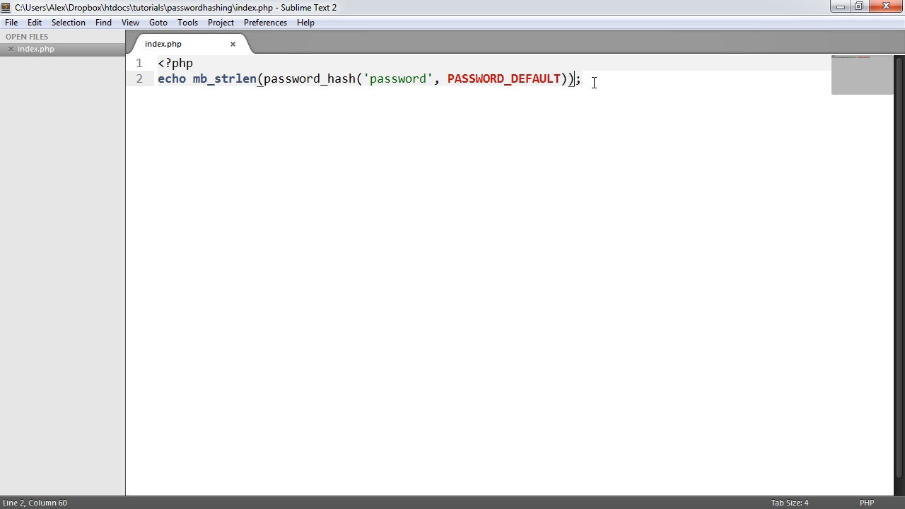
{"action": "mouse_move", "coordinate": [400, 301]}
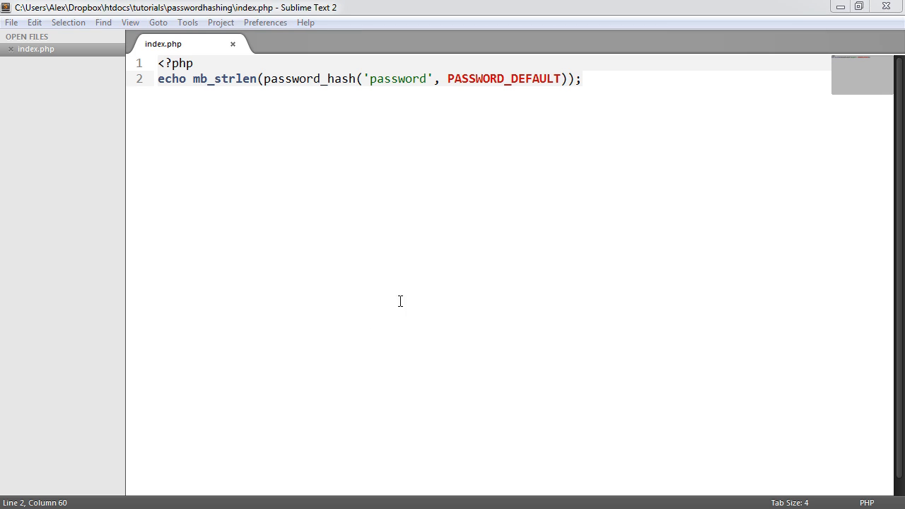
{"action": "double_click", "coordinate": [535, 78]}
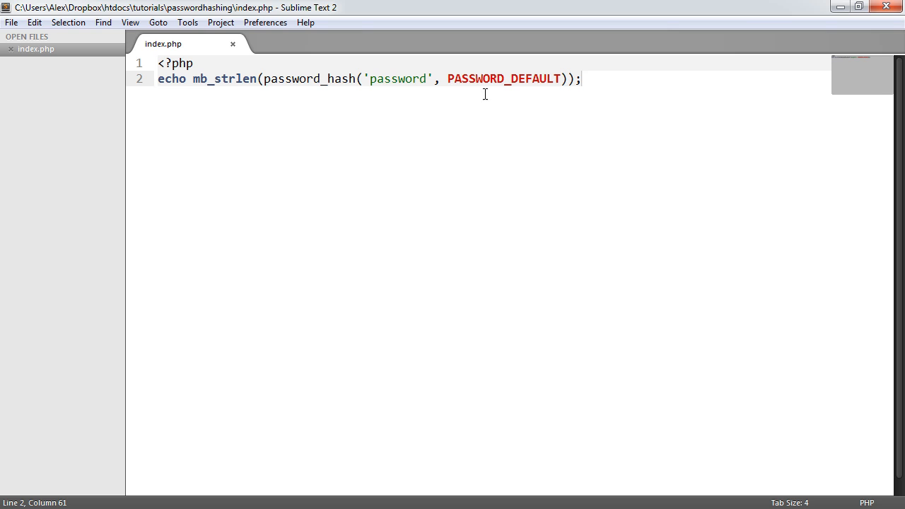
Remove the mb_strlen() wrapper and save index.php echoing the raw hash.
{"action": "key", "text": "backspace"}
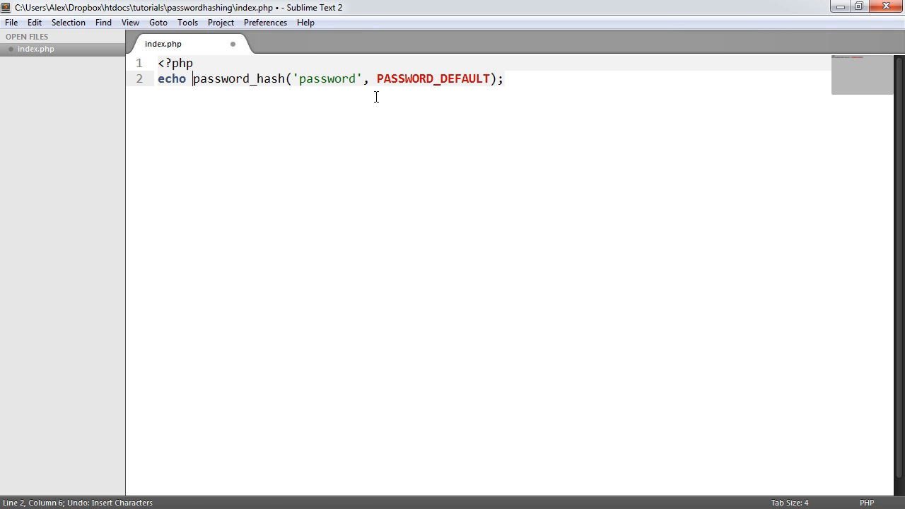
{"action": "key", "text": "ctrl+s"}
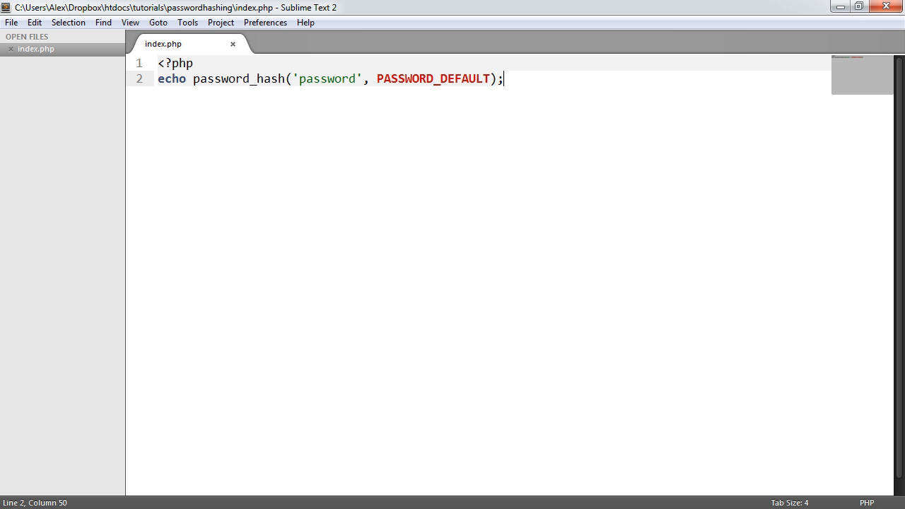
{"action": "key", "text": "ctrl+s"}
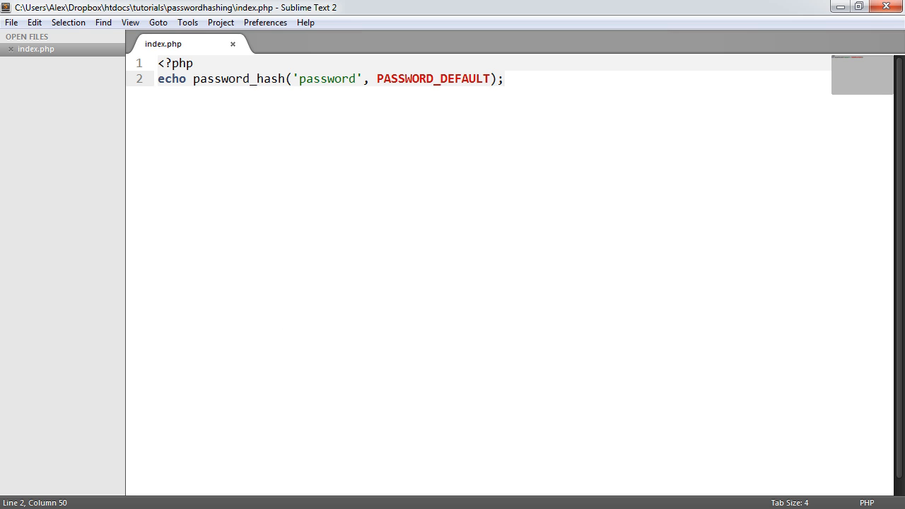
{"action": "mouse_move", "coordinate": [528, 271]}
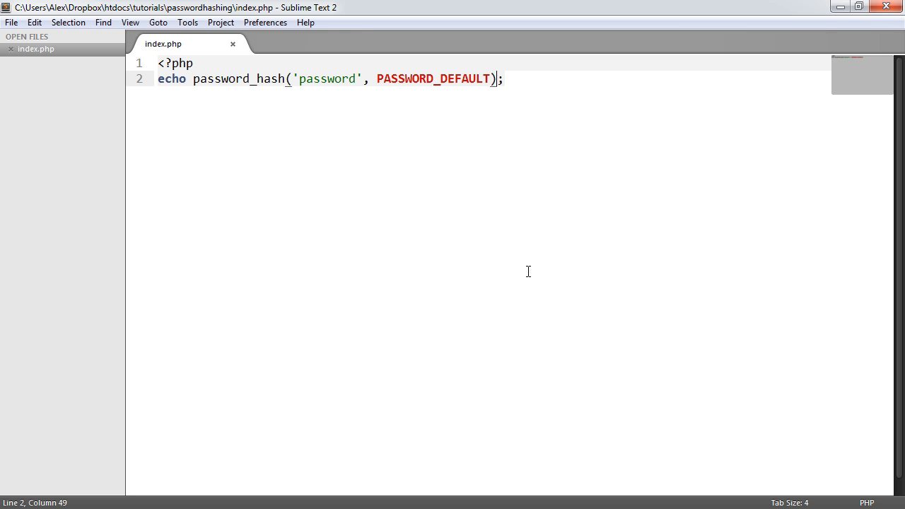
Add array('salt' => '') as password_hash's third argument, with the salt entry on its own line.
{"action": "type", "text": ", array()"}
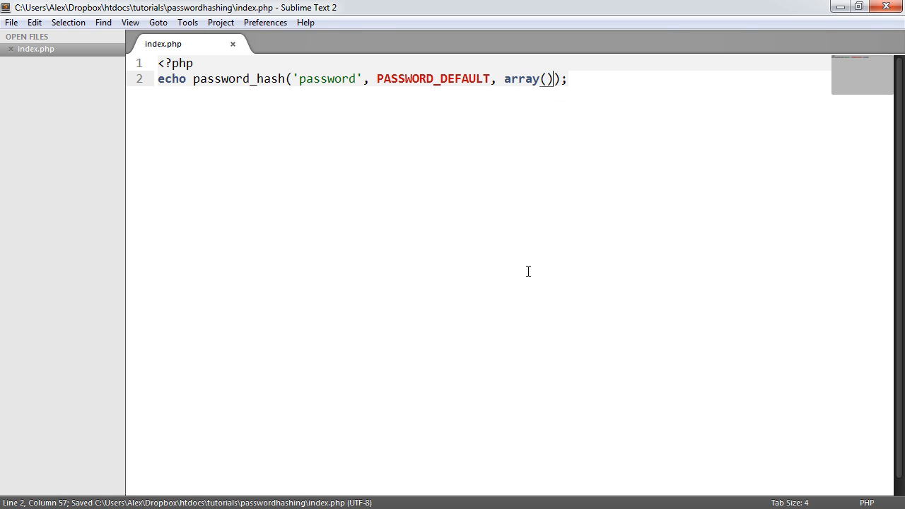
{"action": "key", "text": "Left"}
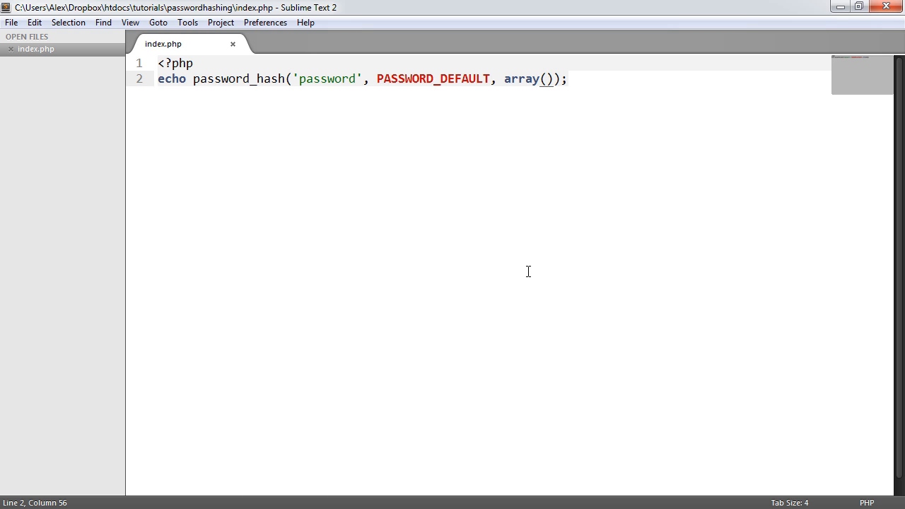
{"action": "type", "text": "''"}
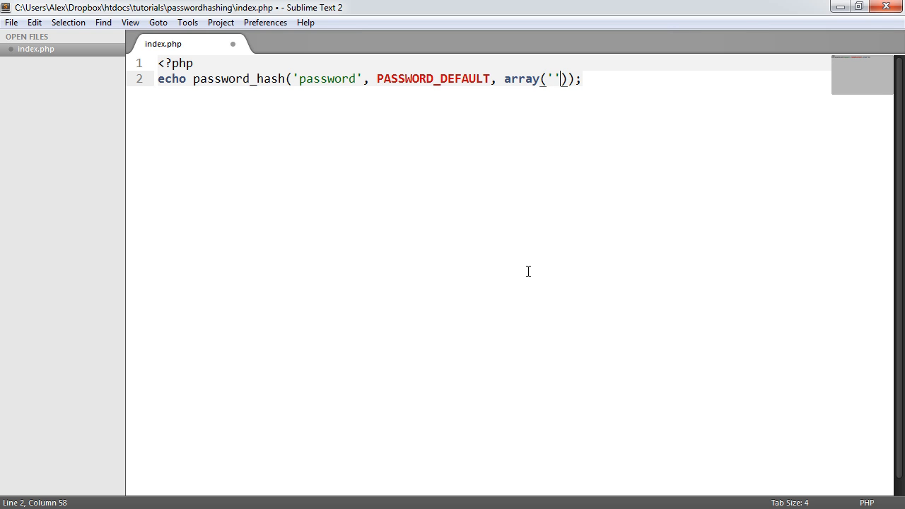
{"action": "type", "text": "salt' ="}
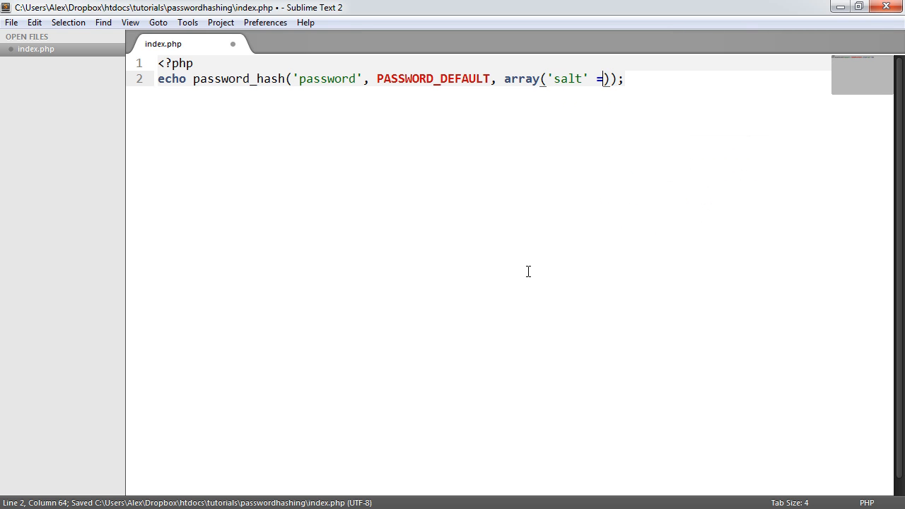
{"action": "type", "text": "> ''"}
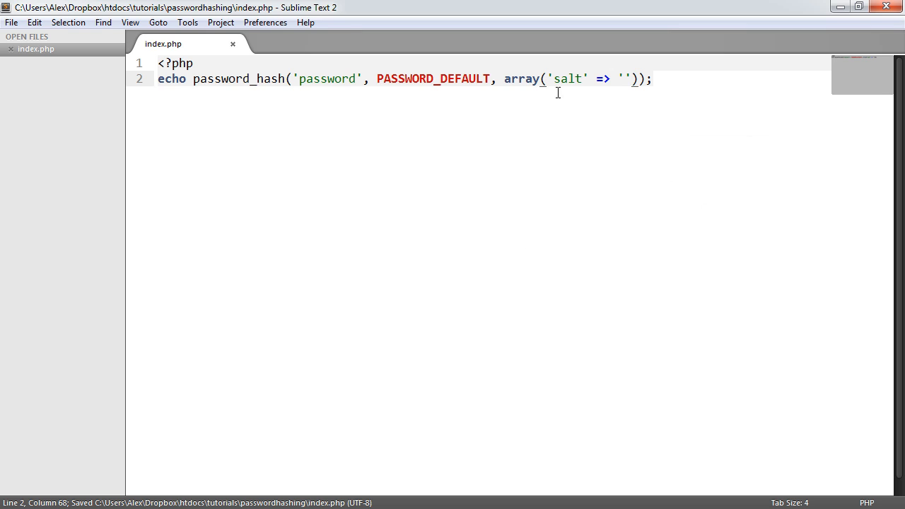
{"action": "key", "text": "Enter"}
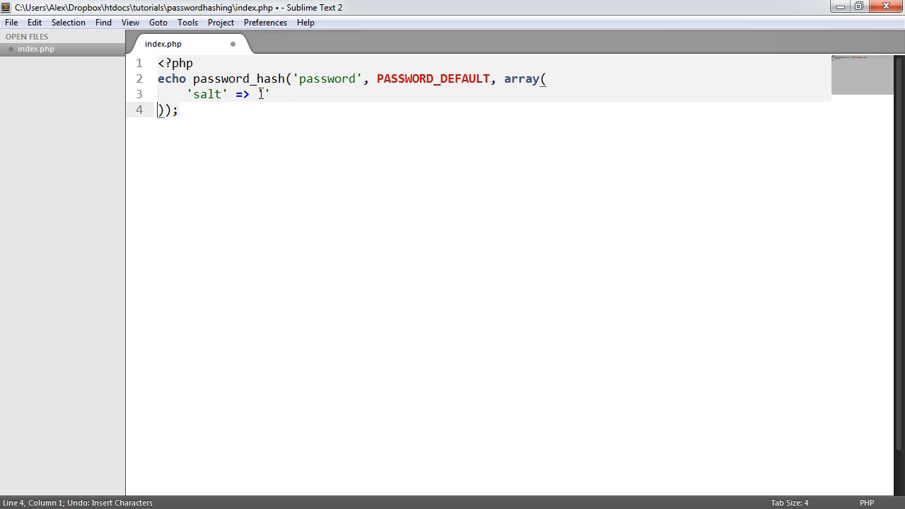
{"action": "key", "text": "ctrl+s"}
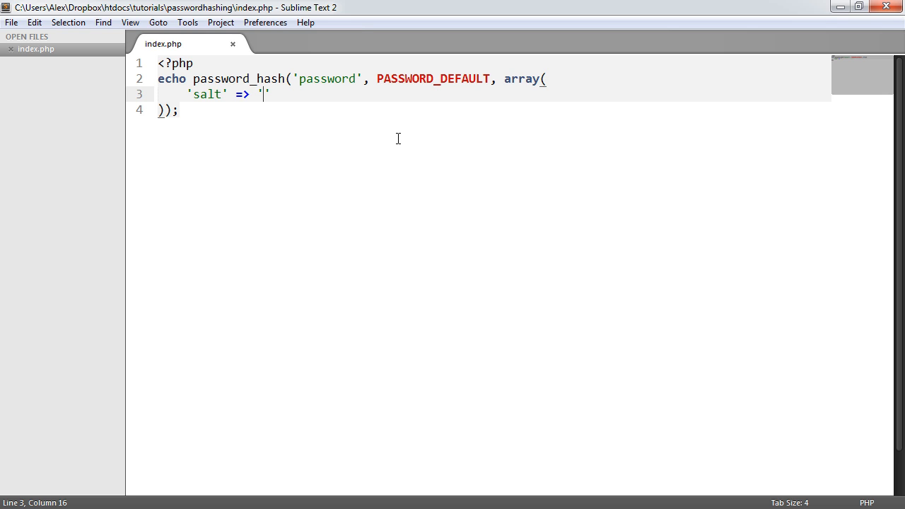
{"action": "type", "text": "'"}
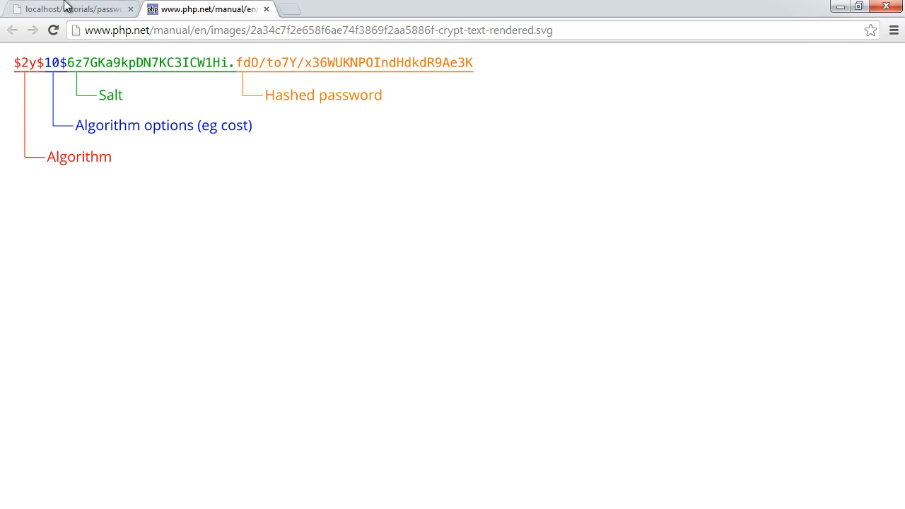
Leave the php.net diagram and return to the index.php code.
{"action": "left_click", "coordinate": [70, 8]}
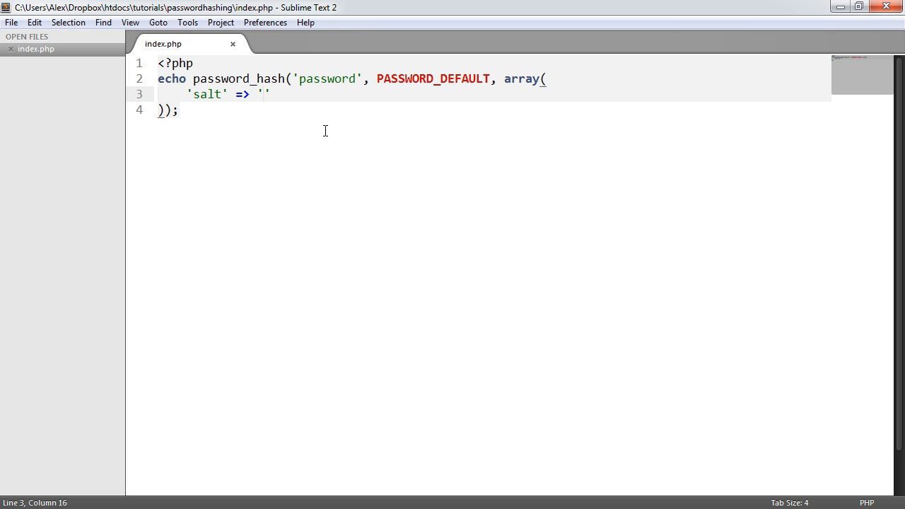
Set the salt to 'test', reload to see the too-short warning, then lengthen it and reload.
{"action": "type", "text": "test"}
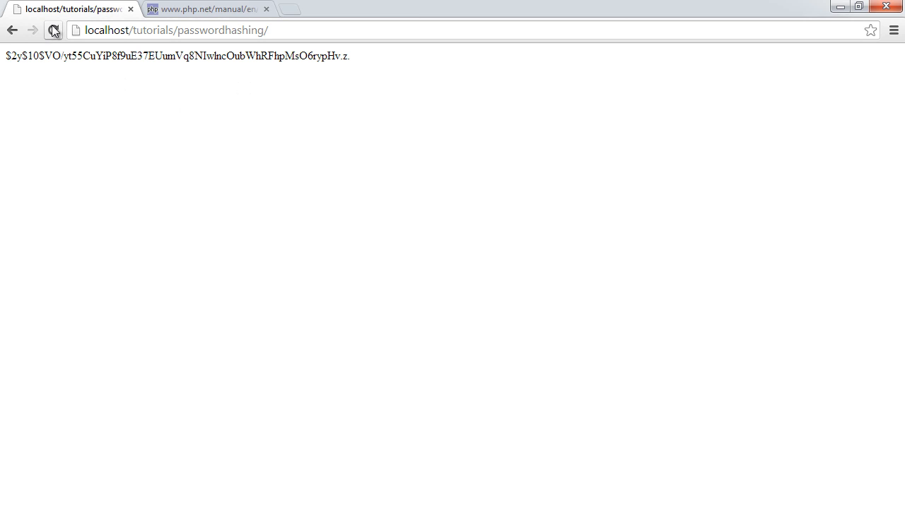
{"action": "left_click", "coordinate": [53, 30]}
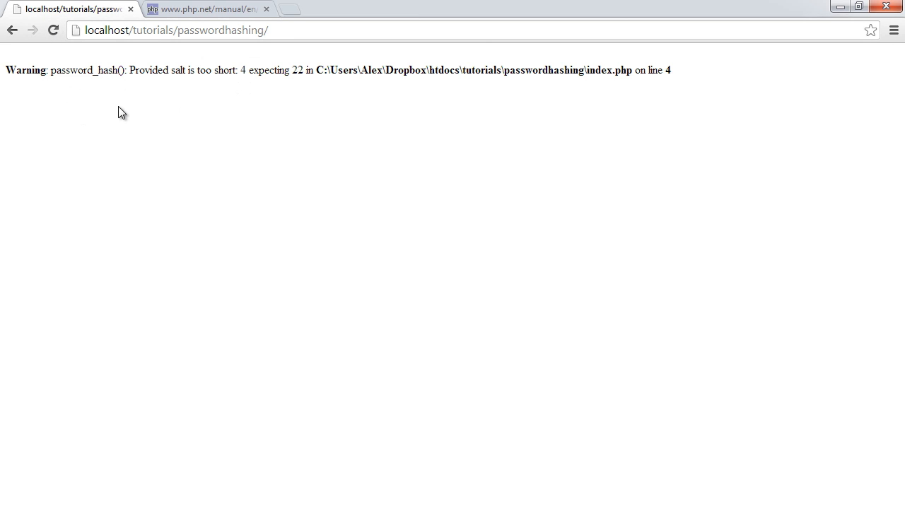
{"action": "double_click", "coordinate": [242, 70]}
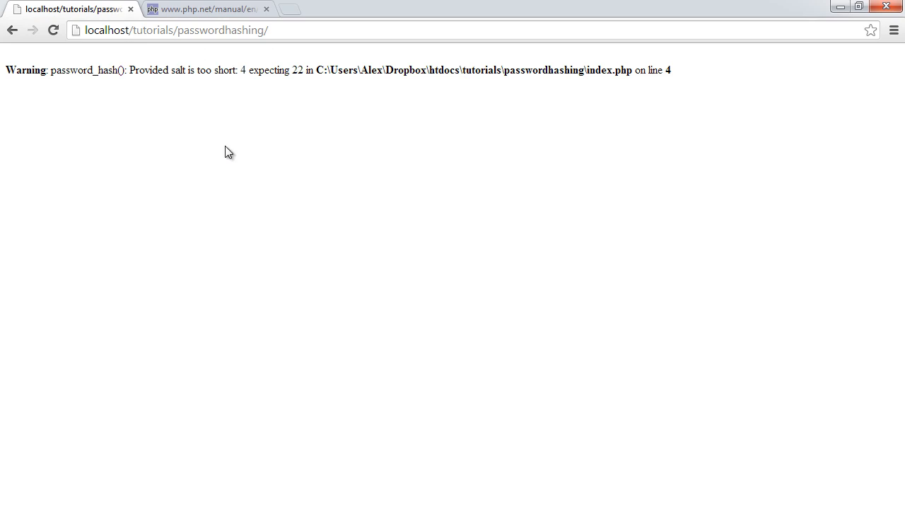
{"action": "left_click", "coordinate": [53, 30]}
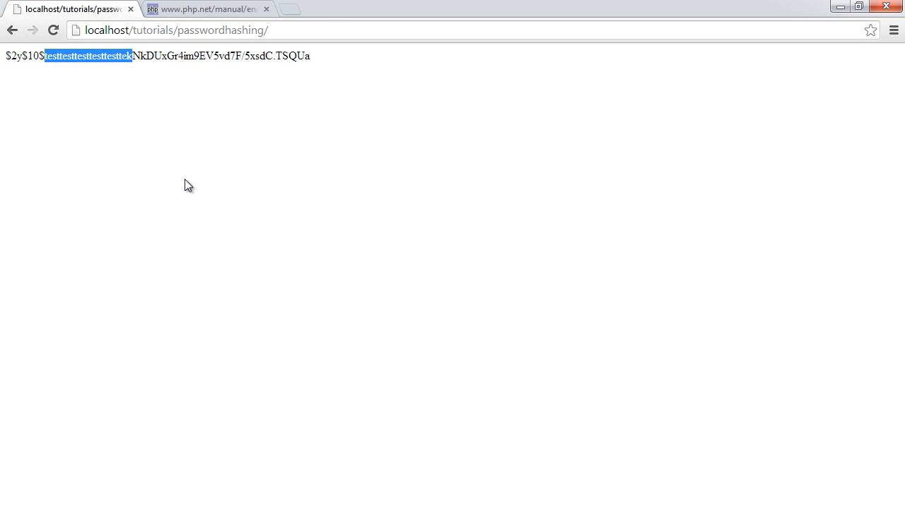
{"action": "left_click", "coordinate": [206, 9]}
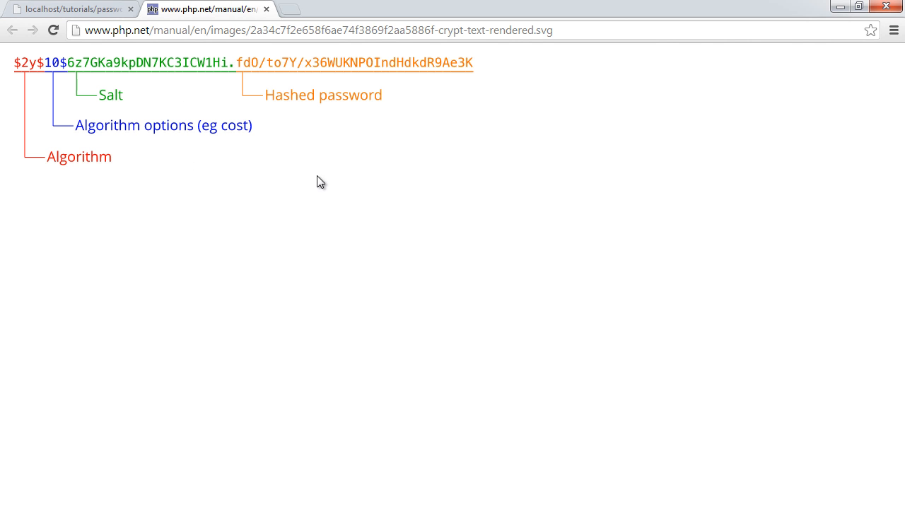
{"action": "left_click", "coordinate": [71, 9]}
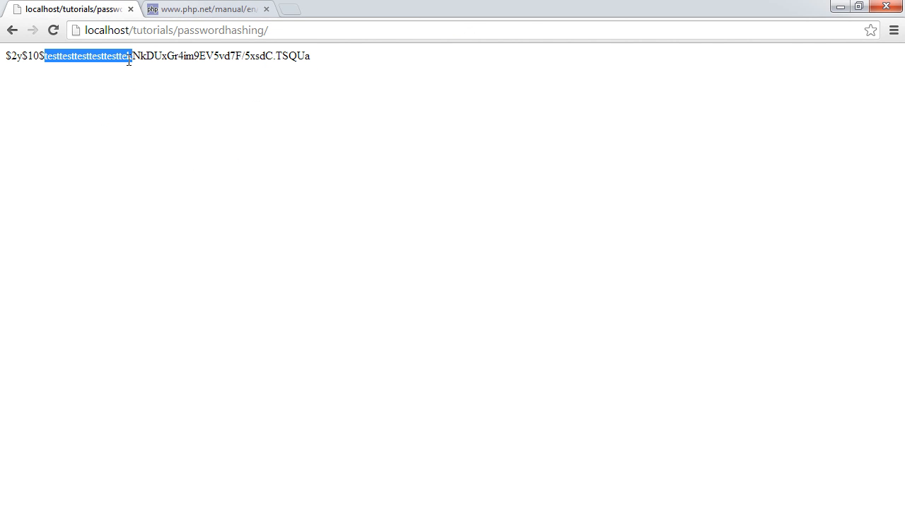
{"action": "left_click", "coordinate": [205, 9]}
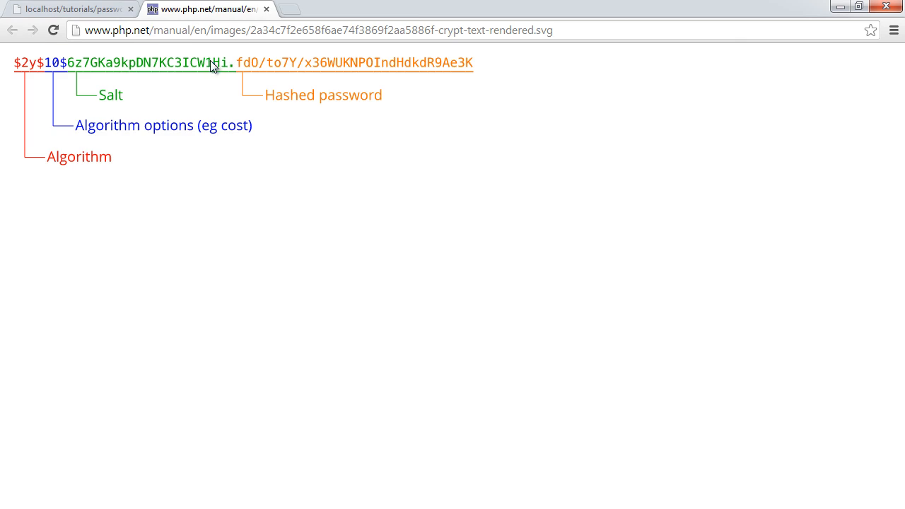
{"action": "mouse_move", "coordinate": [236, 71]}
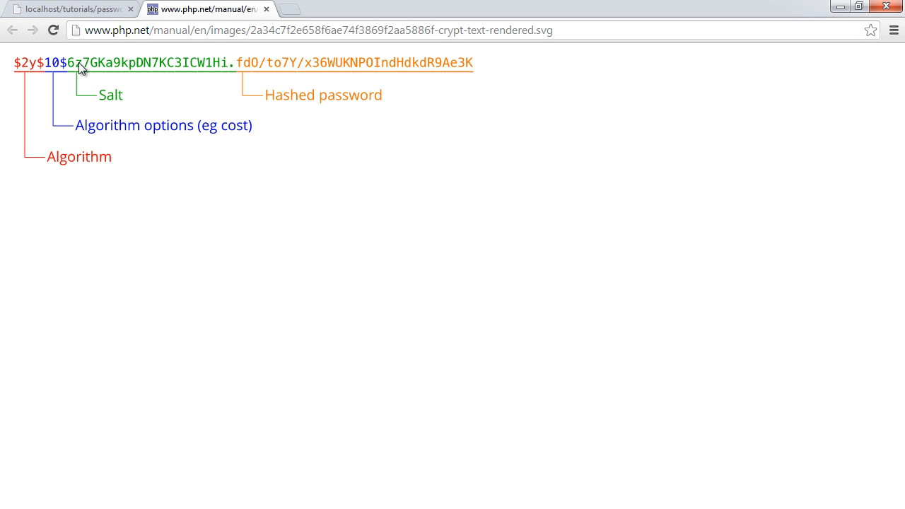
{"action": "mouse_move", "coordinate": [224, 66]}
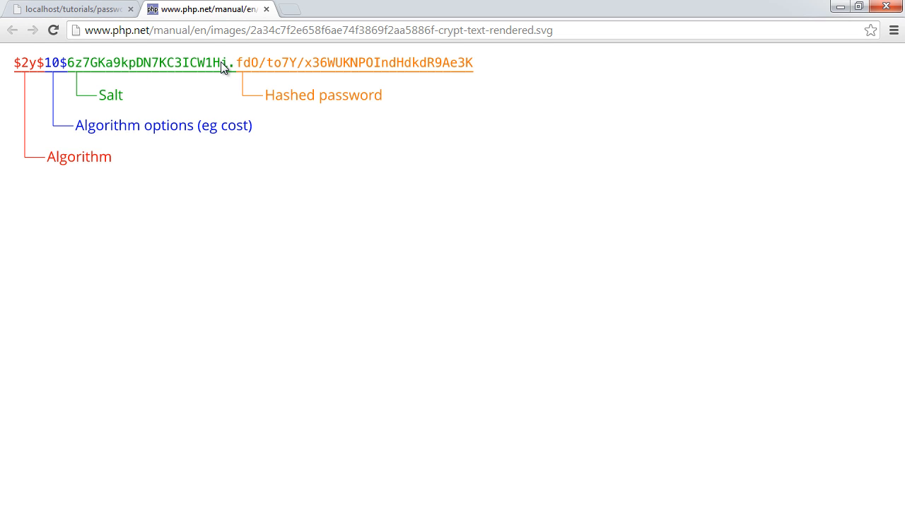
{"action": "mouse_move", "coordinate": [239, 65]}
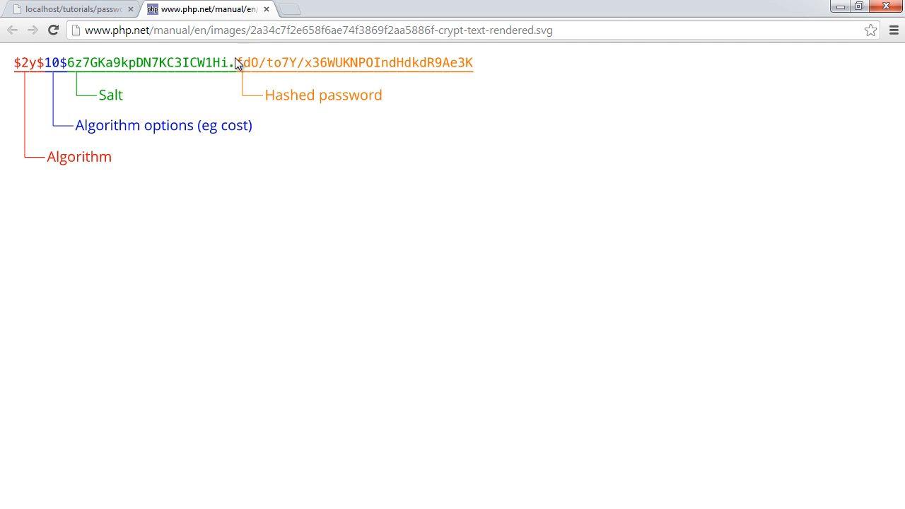
{"action": "left_click", "coordinate": [71, 8]}
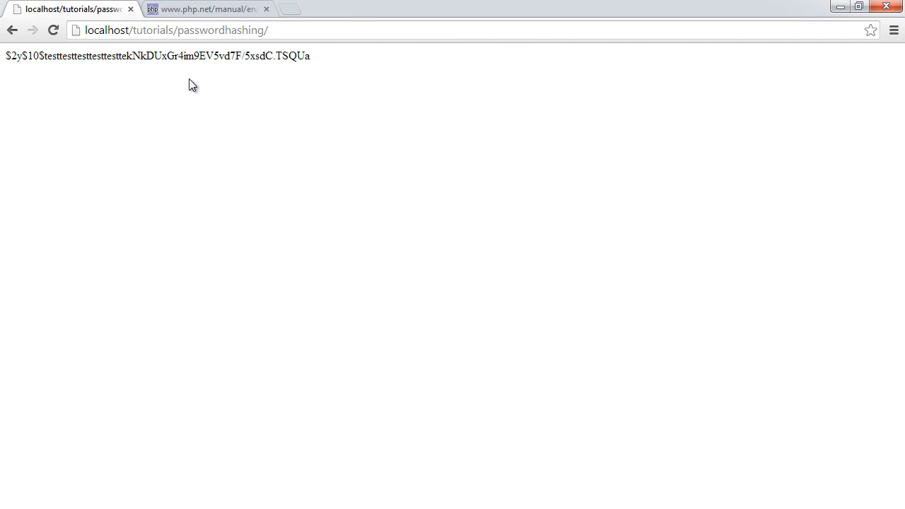
{"action": "left_click", "coordinate": [205, 8]}
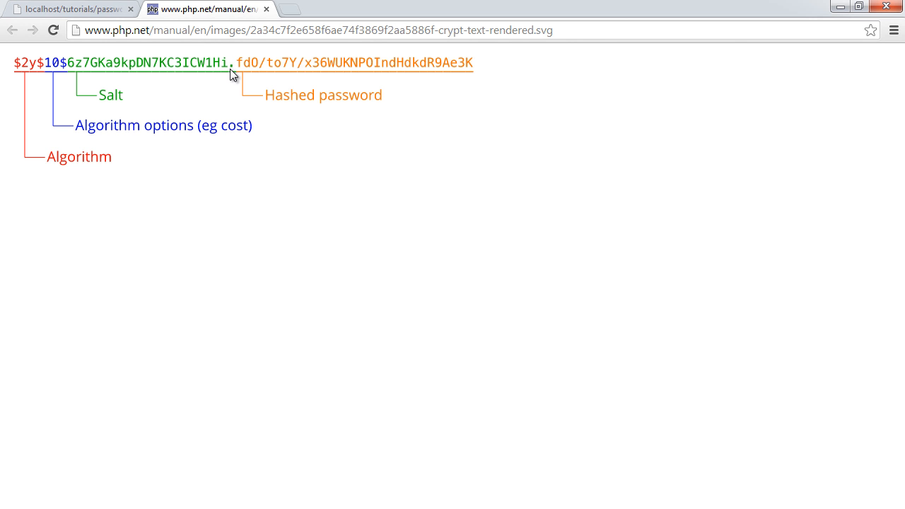
{"action": "mouse_move", "coordinate": [96, 63]}
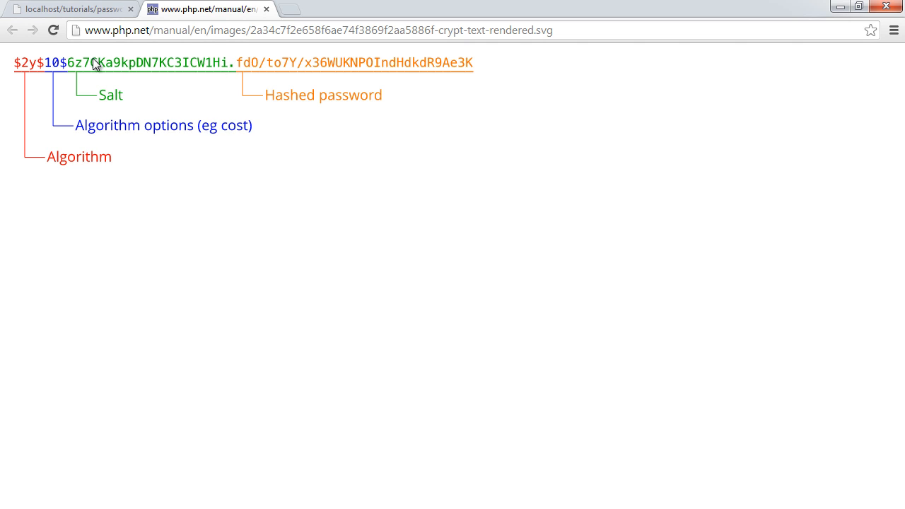
{"action": "mouse_move", "coordinate": [130, 67]}
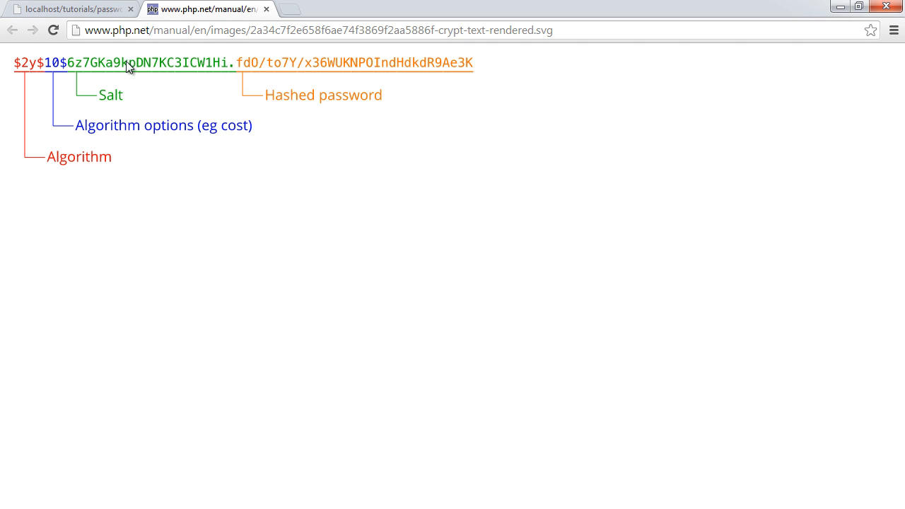
{"action": "left_click", "coordinate": [71, 8]}
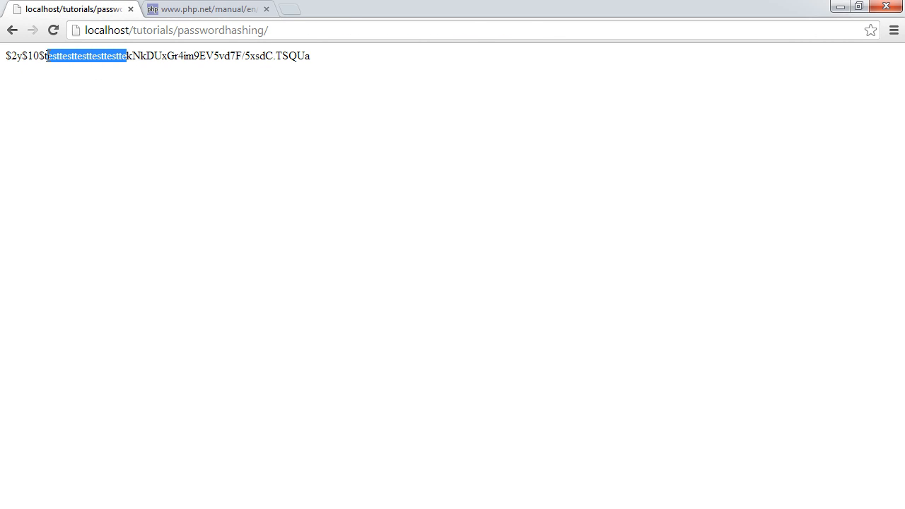
{"action": "left_click", "coordinate": [128, 55]}
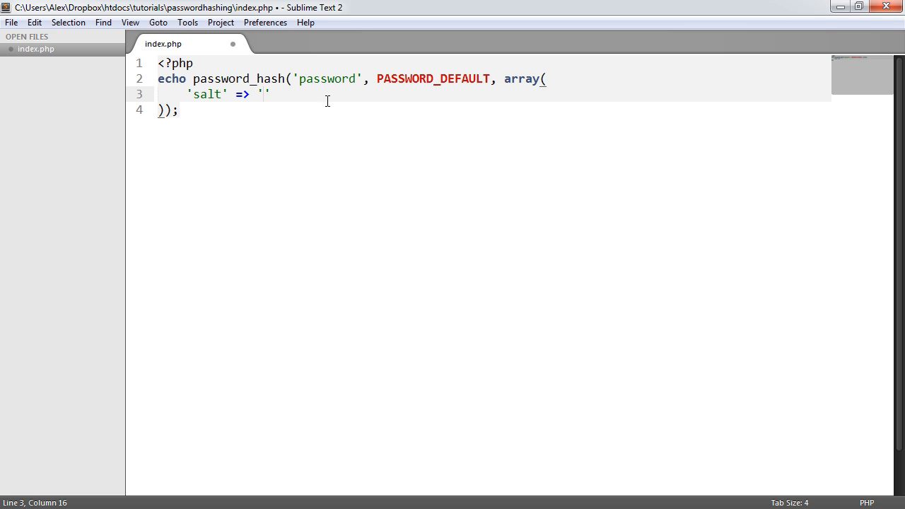
Save index.php with Ctrl+S, keeping 'salt' => '' in the options array.
{"action": "key", "text": "ctrl+s"}
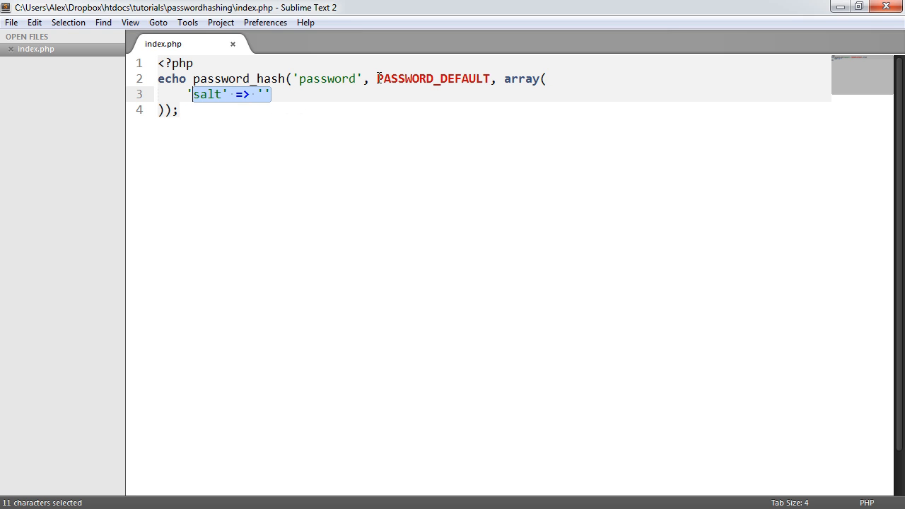
Replace the 'salt' option entry with 'cost' => 10 in index.php.
{"action": "double_click", "coordinate": [207, 94]}
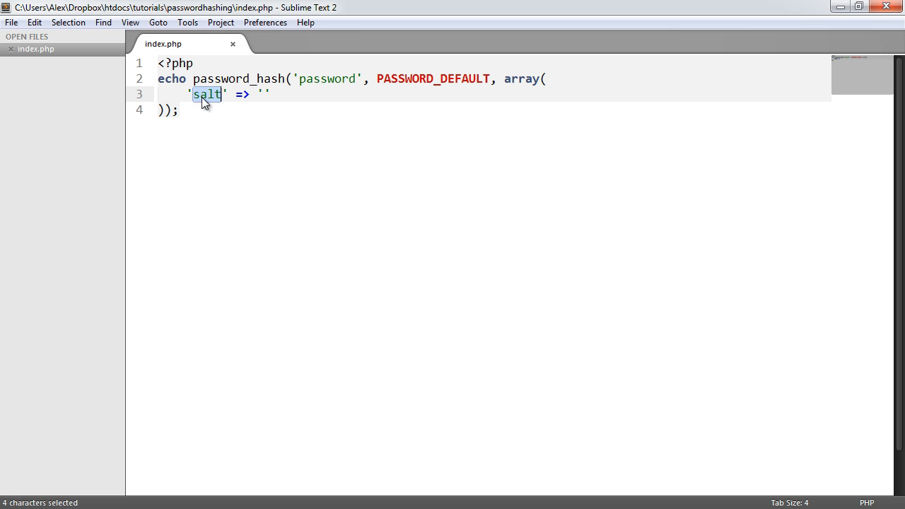
{"action": "type", "text": "cost"}
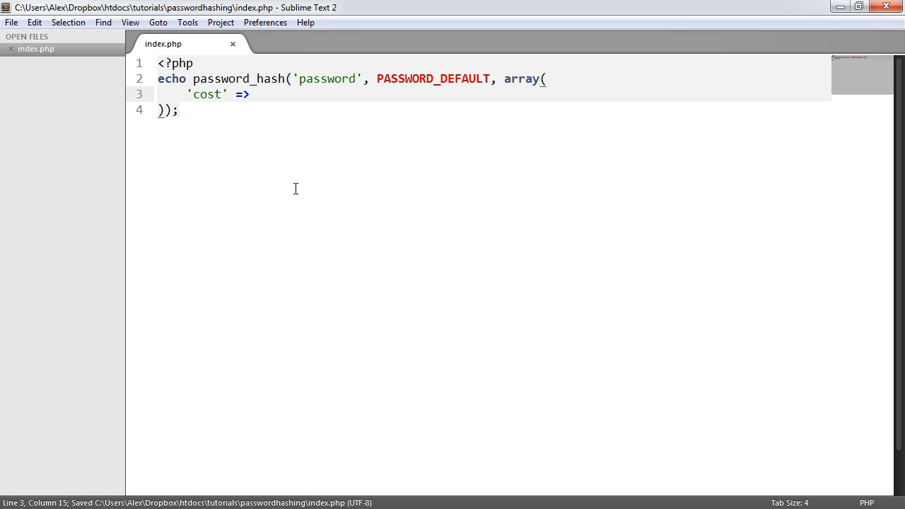
{"action": "type", "text": "10"}
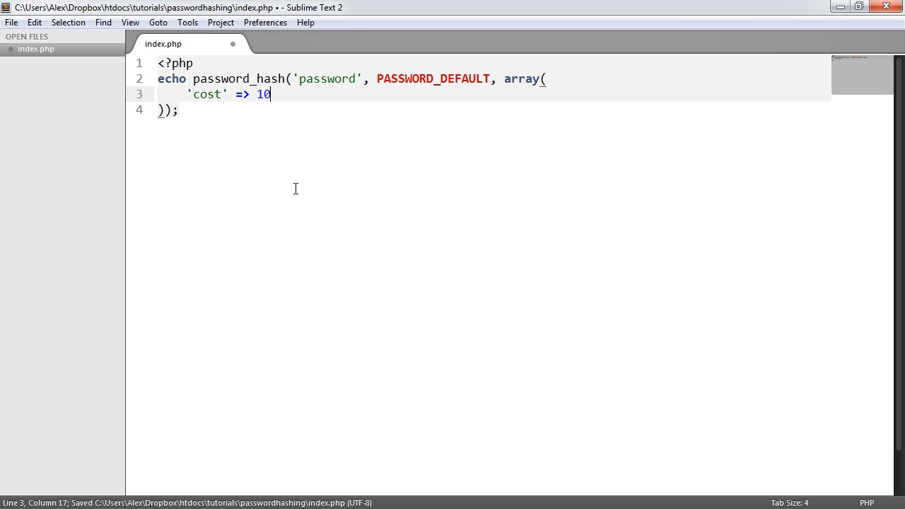
{"action": "double_click", "coordinate": [264, 94]}
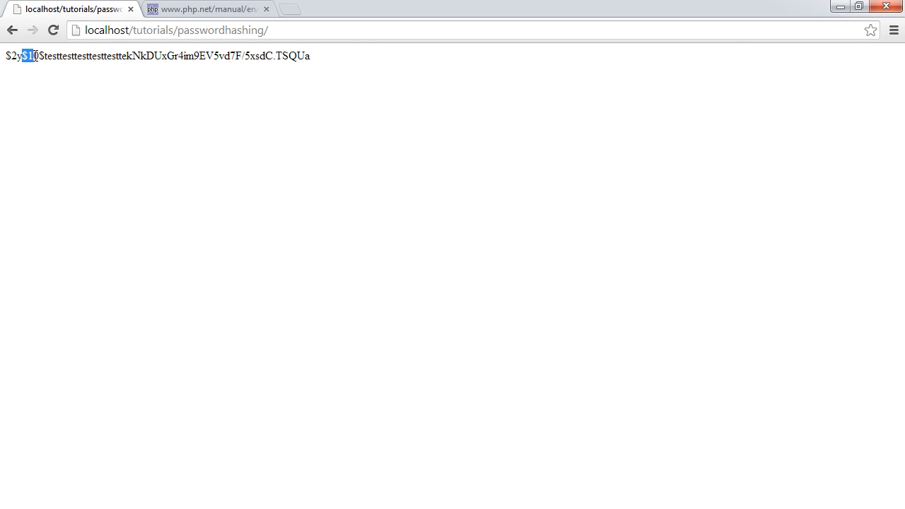
Compare the generated hash with the php.net hash-format diagram, then return to index.php.
{"action": "left_click", "coordinate": [205, 9]}
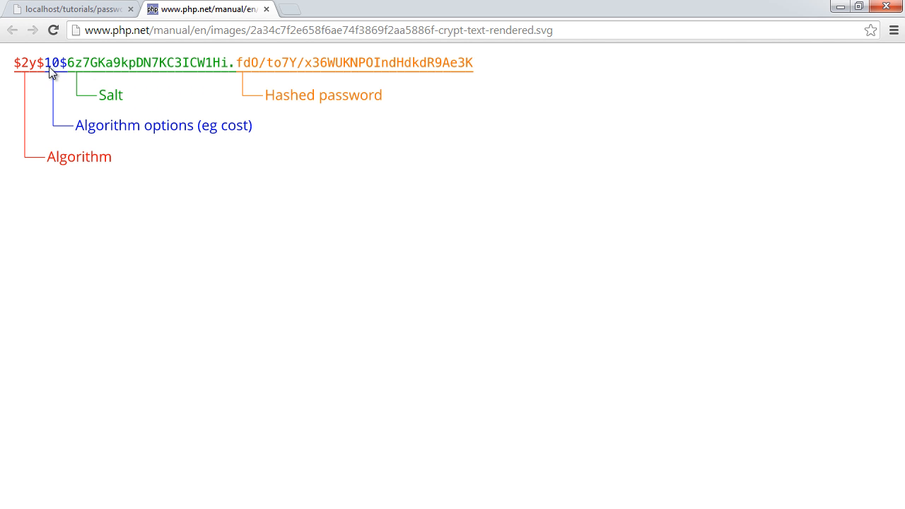
{"action": "left_click", "coordinate": [70, 9]}
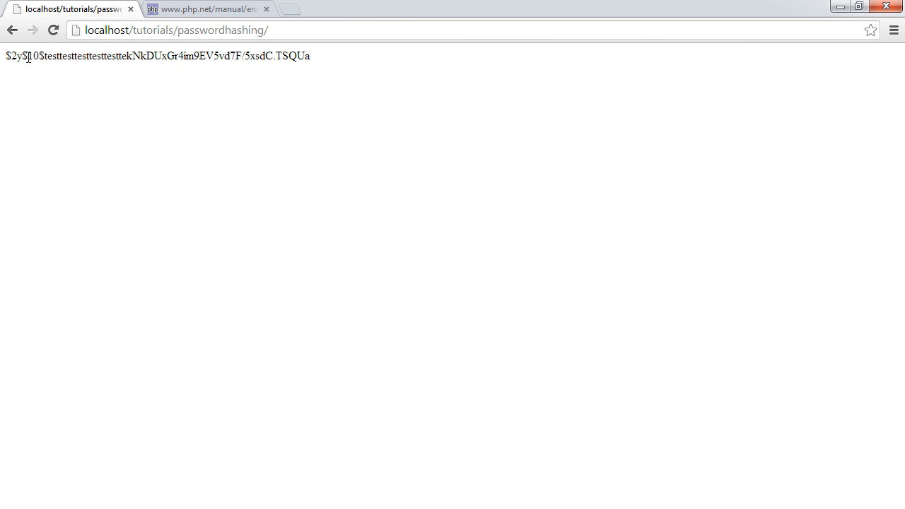
{"action": "left_click", "coordinate": [205, 8]}
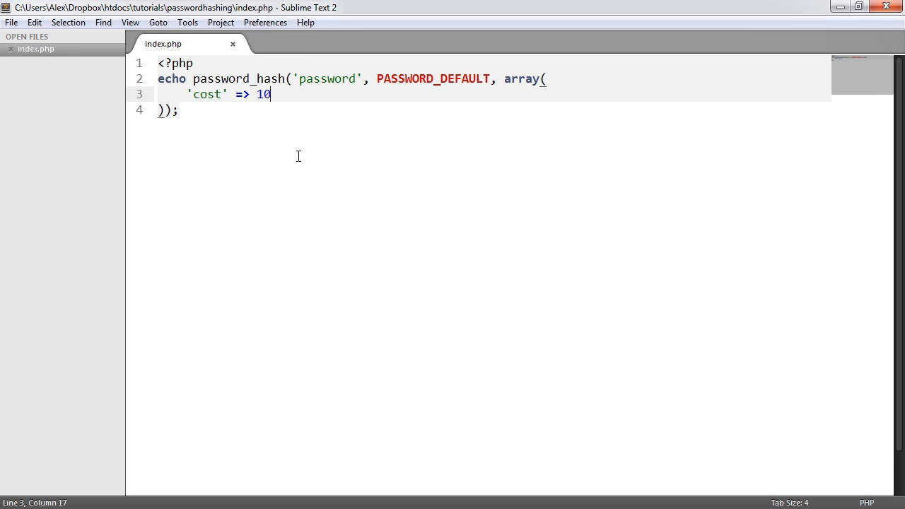
{"action": "left_click", "coordinate": [226, 94]}
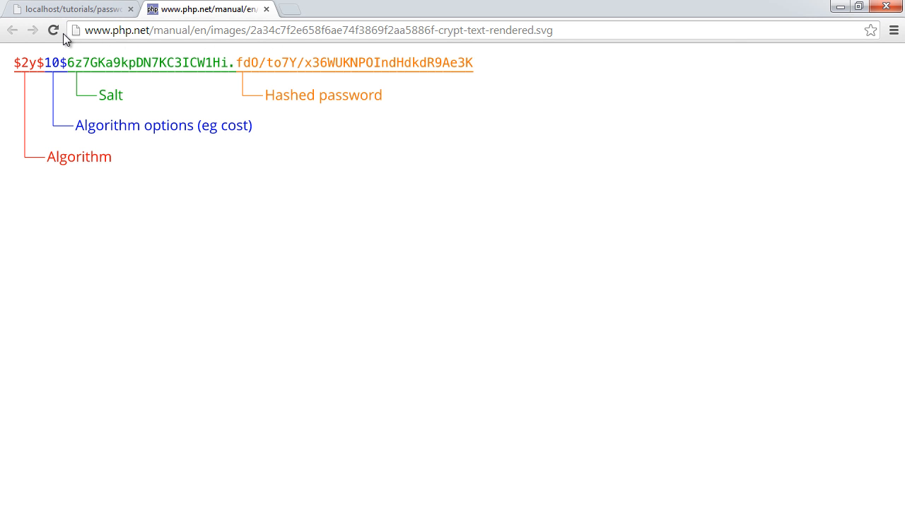
Reload the localhost page several times to generate new bcrypt hashes.
{"action": "left_click", "coordinate": [70, 9]}
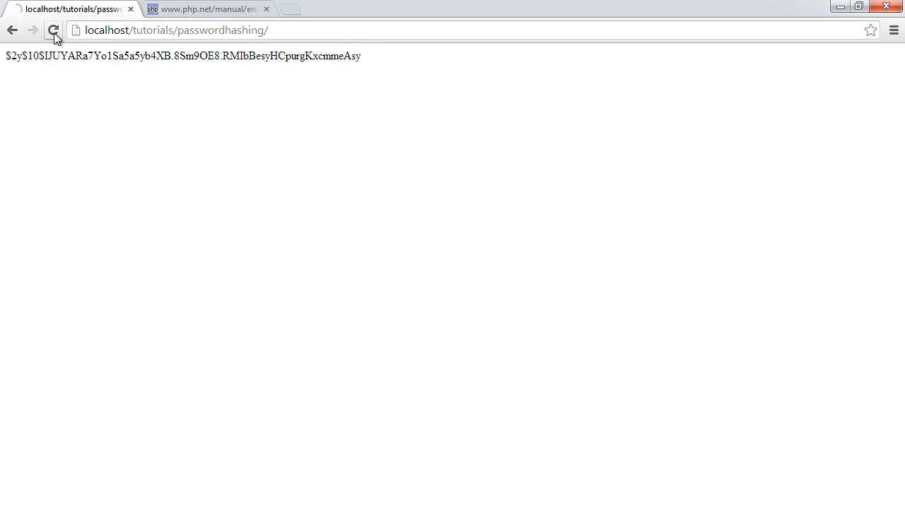
{"action": "left_click", "coordinate": [53, 30]}
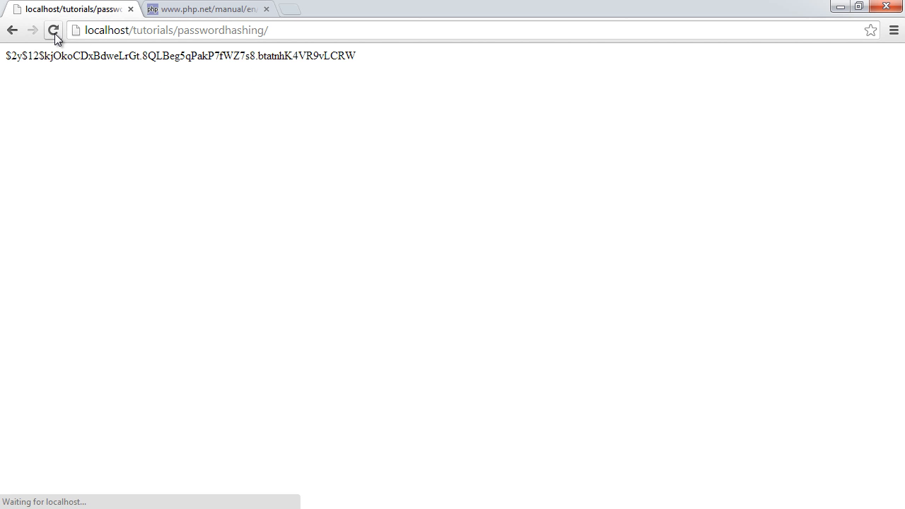
{"action": "left_click", "coordinate": [54, 30]}
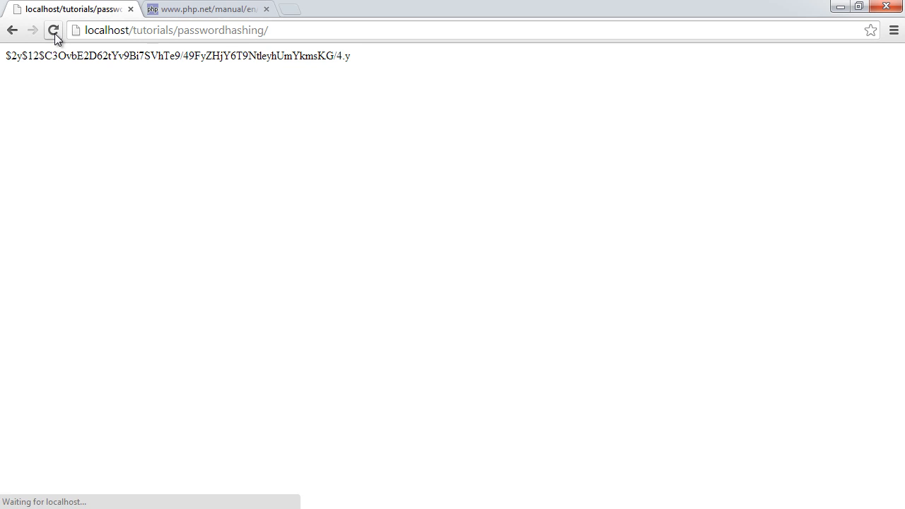
{"action": "left_click", "coordinate": [53, 30]}
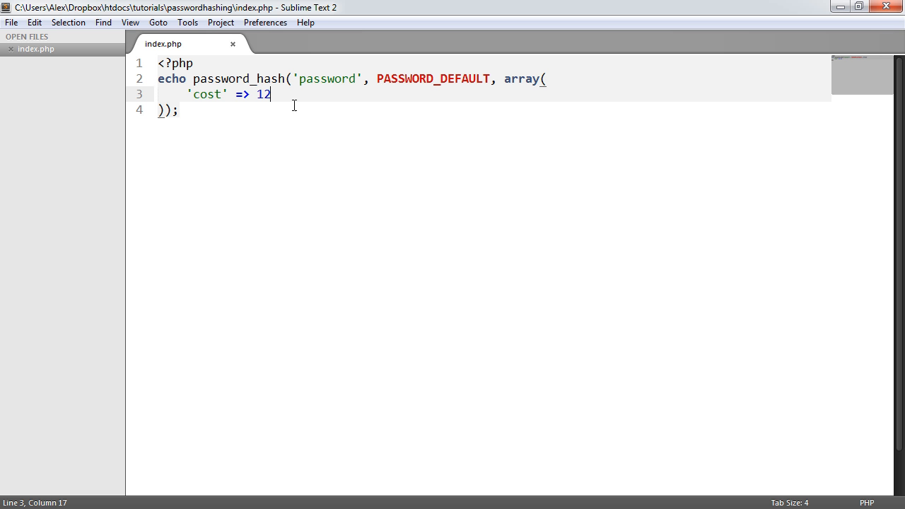
{"action": "mouse_move", "coordinate": [315, 92]}
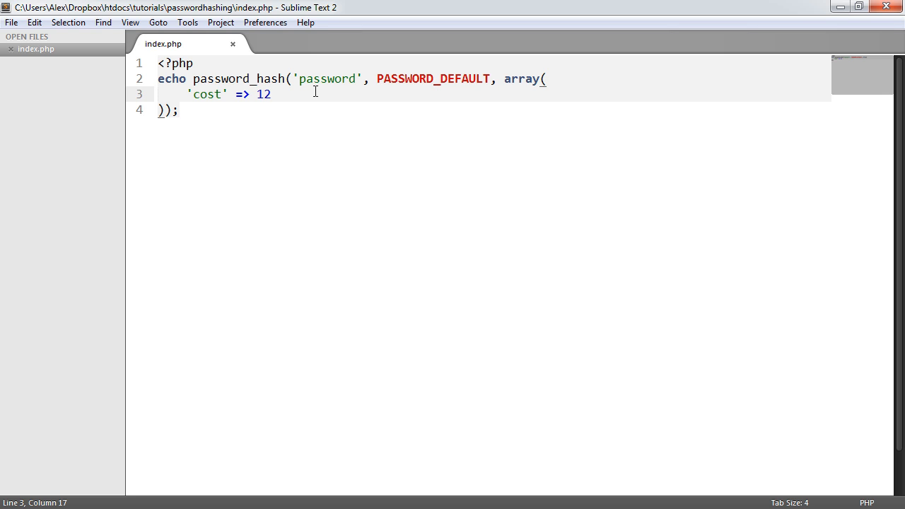
Raise the cost to 14 and reload to get a $2y$14$ hash.
{"action": "type", "text": "4"}
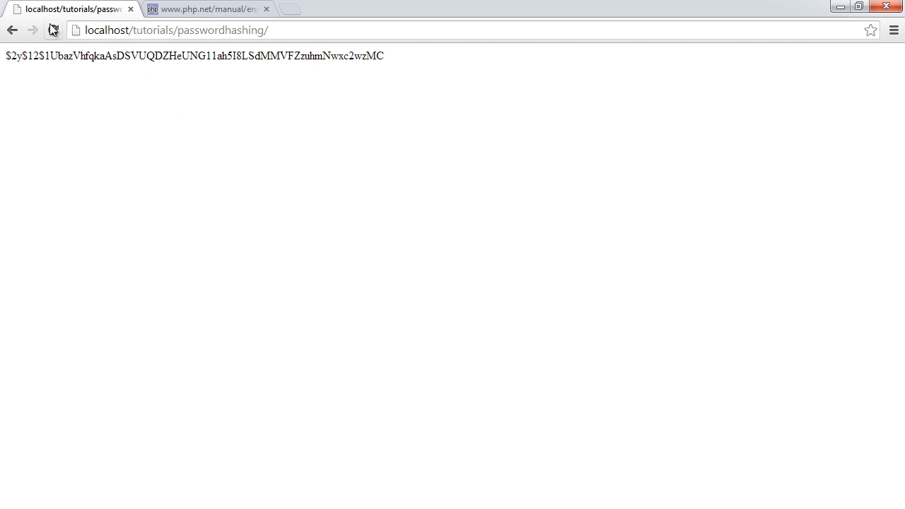
{"action": "left_click", "coordinate": [53, 30]}
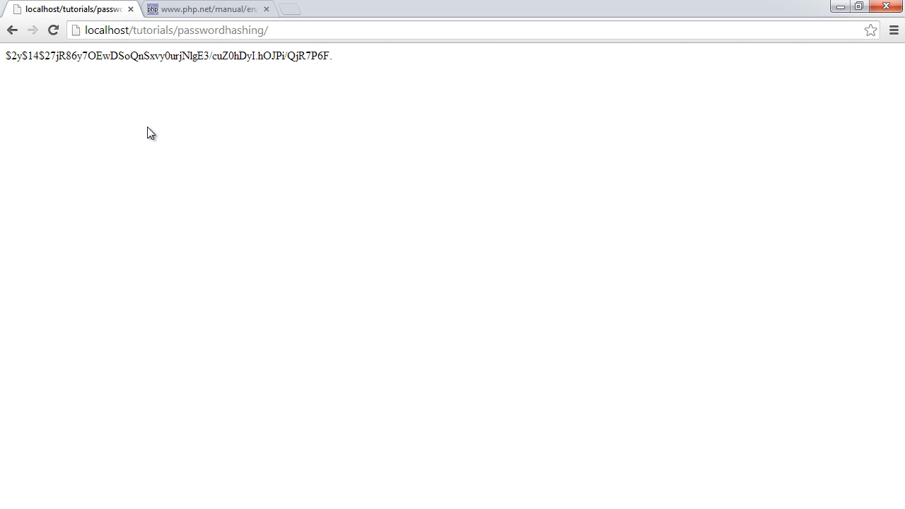
{"action": "left_click", "coordinate": [53, 30]}
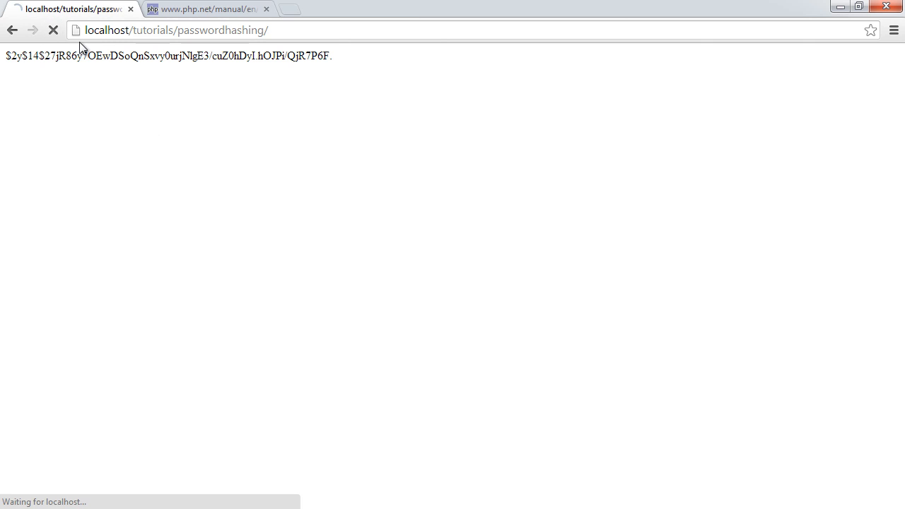
Reload for a fresh $2y$10$ hash and select its salt-and-hash part.
{"action": "left_click", "coordinate": [53, 30]}
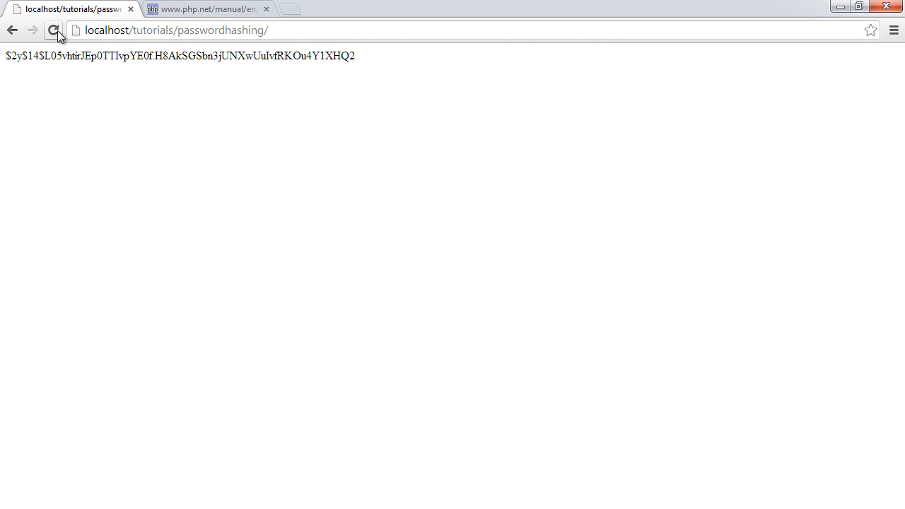
{"action": "left_click", "coordinate": [54, 29]}
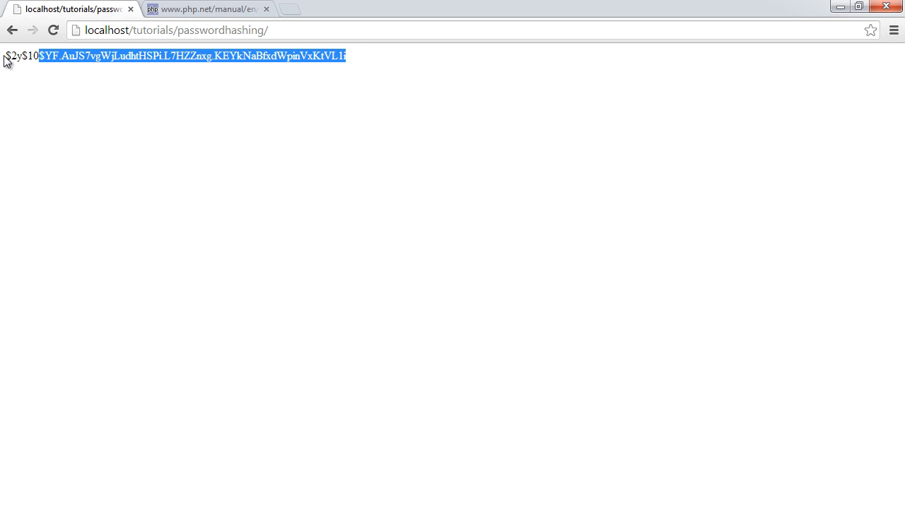
{"action": "left_click", "coordinate": [357, 150]}
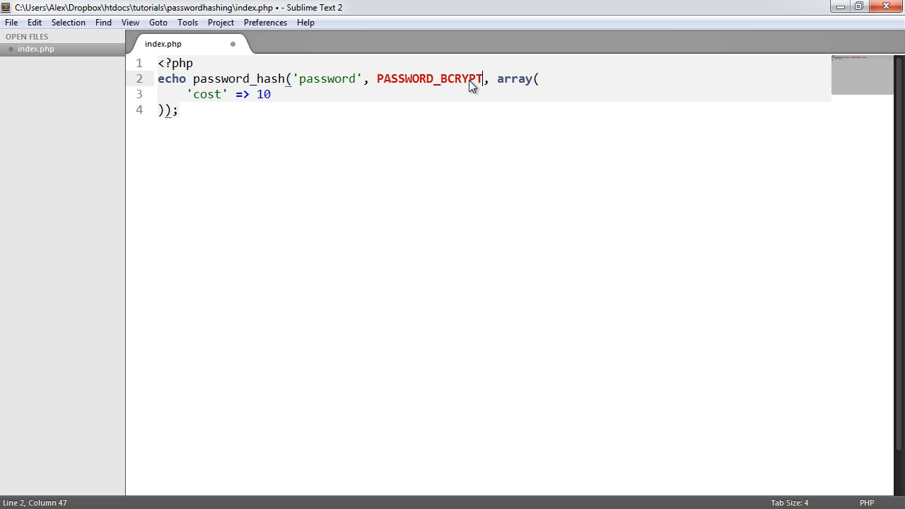
Save index.php and change the cost value to 12.
{"action": "key", "text": "ctrl+s"}
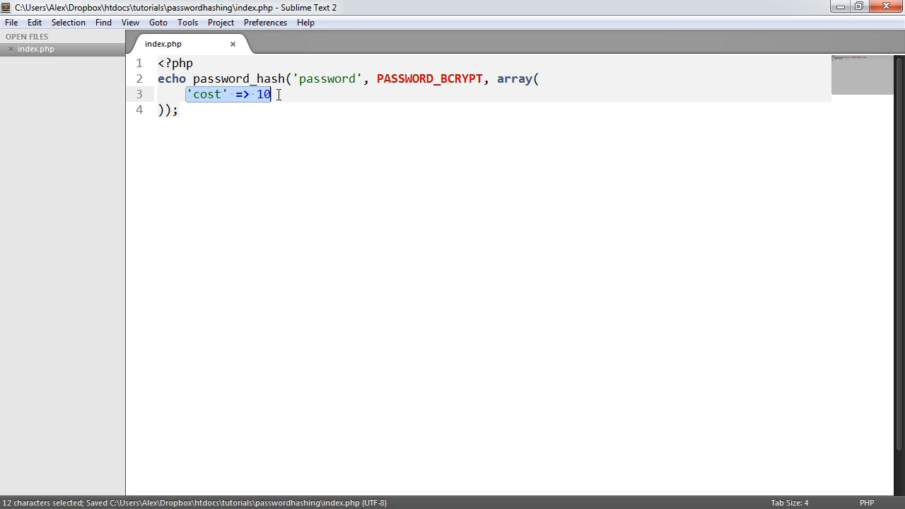
{"action": "type", "text": "12"}
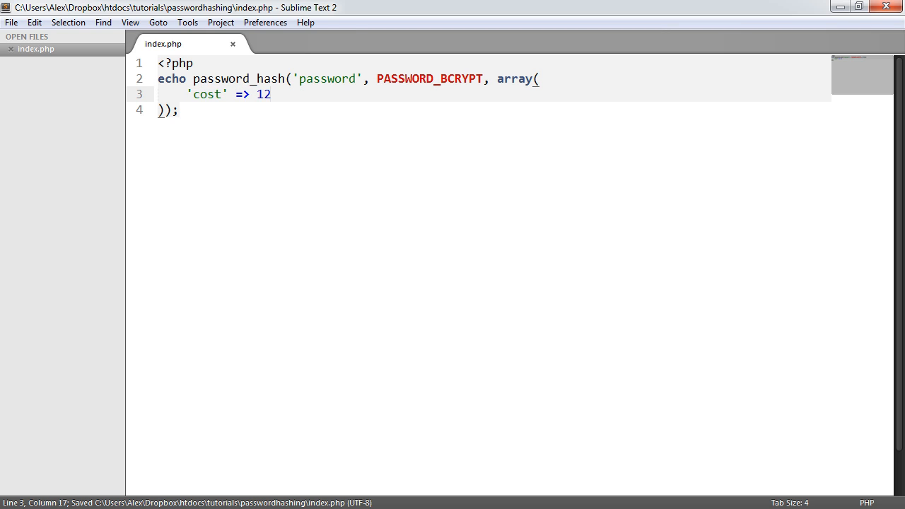